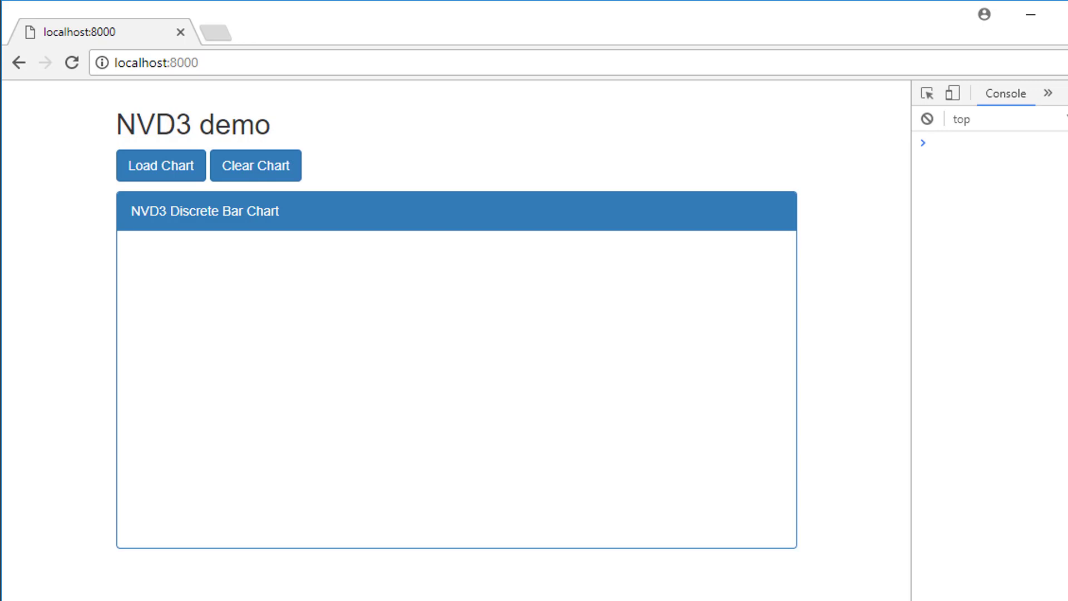
- Load the bar chart, clear it, then load it again to redraw the eight bars A–H
left_click(160, 166)
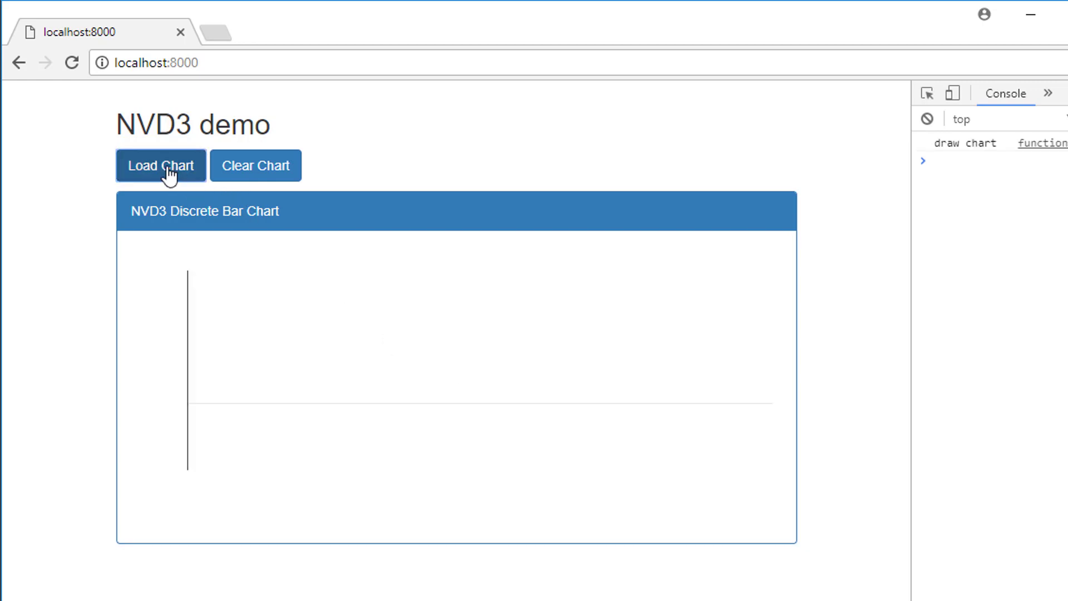
left_click(256, 164)
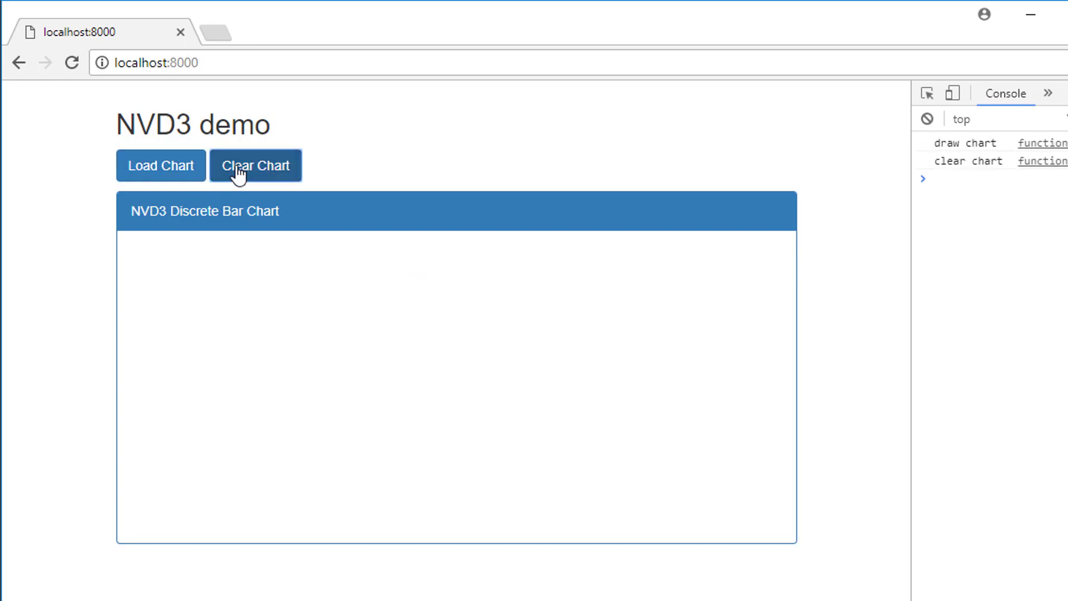
left_click(160, 166)
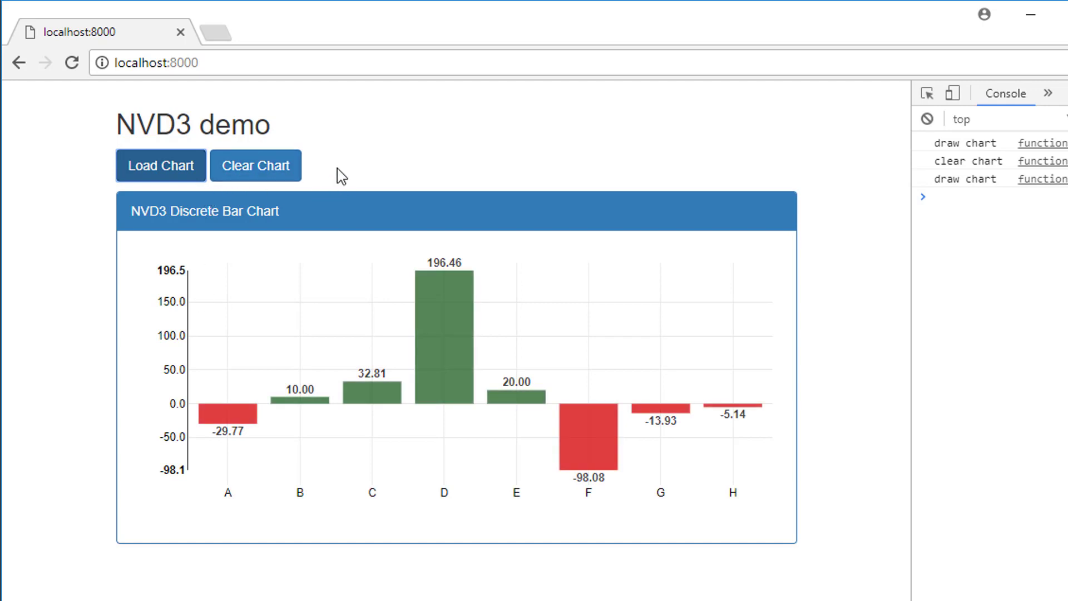
mouse_move(241, 412)
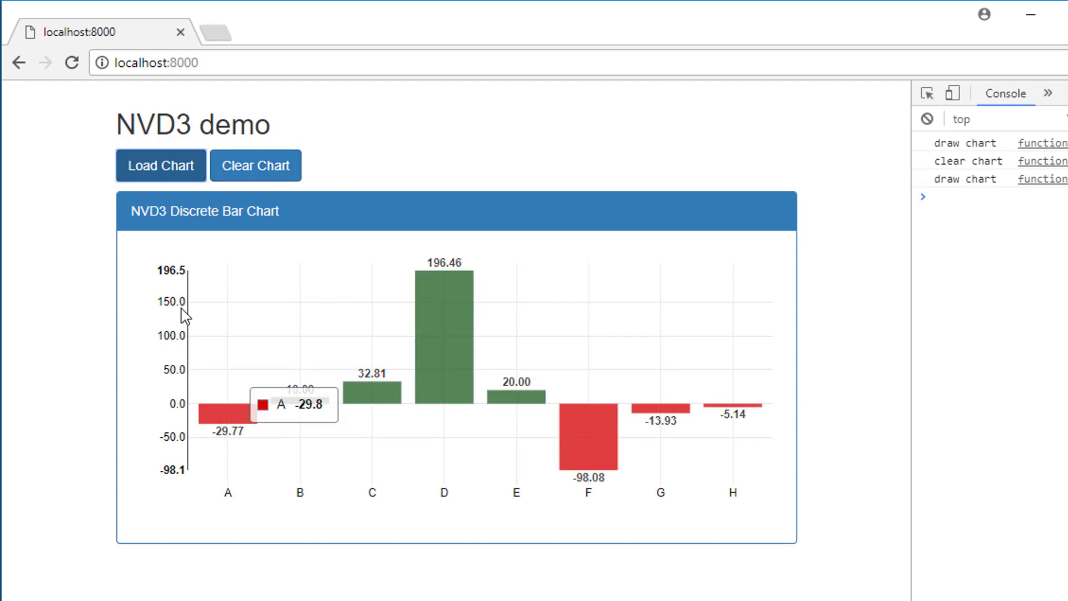
mouse_move(209, 451)
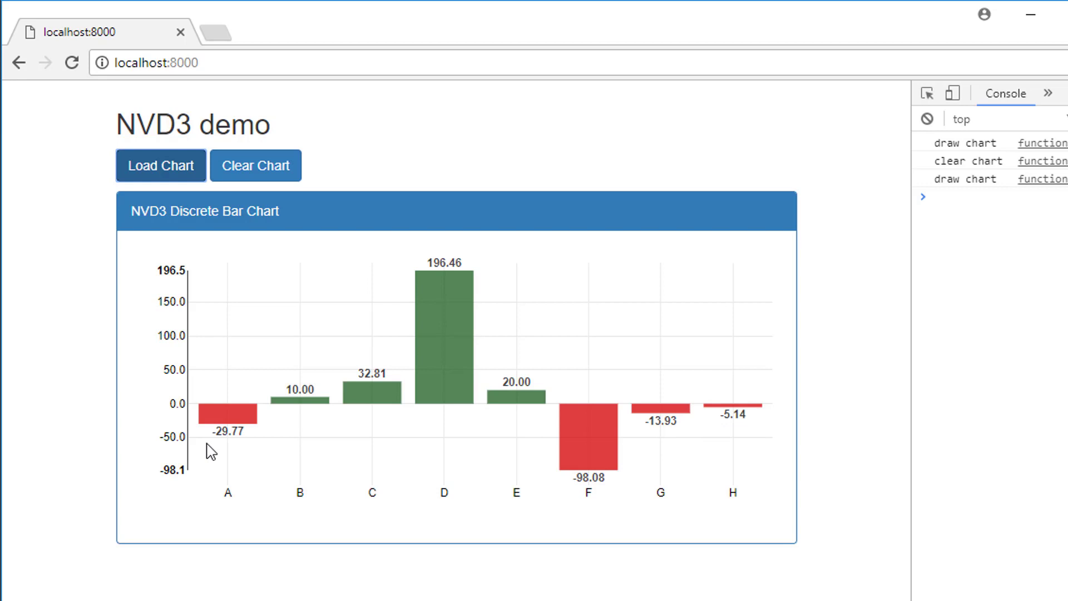
mouse_move(463, 381)
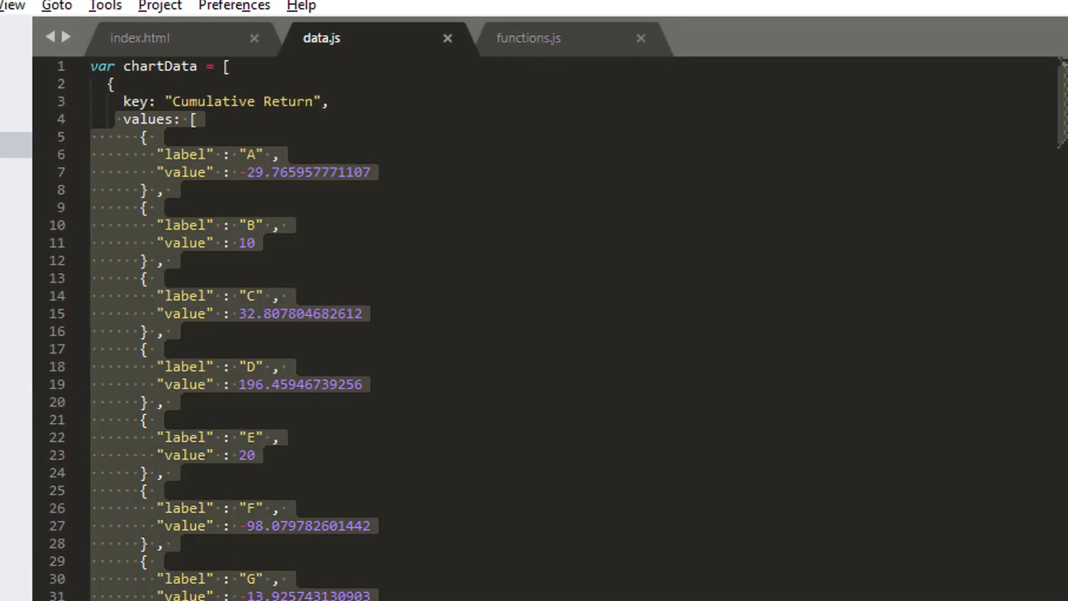
mouse_move(181, 271)
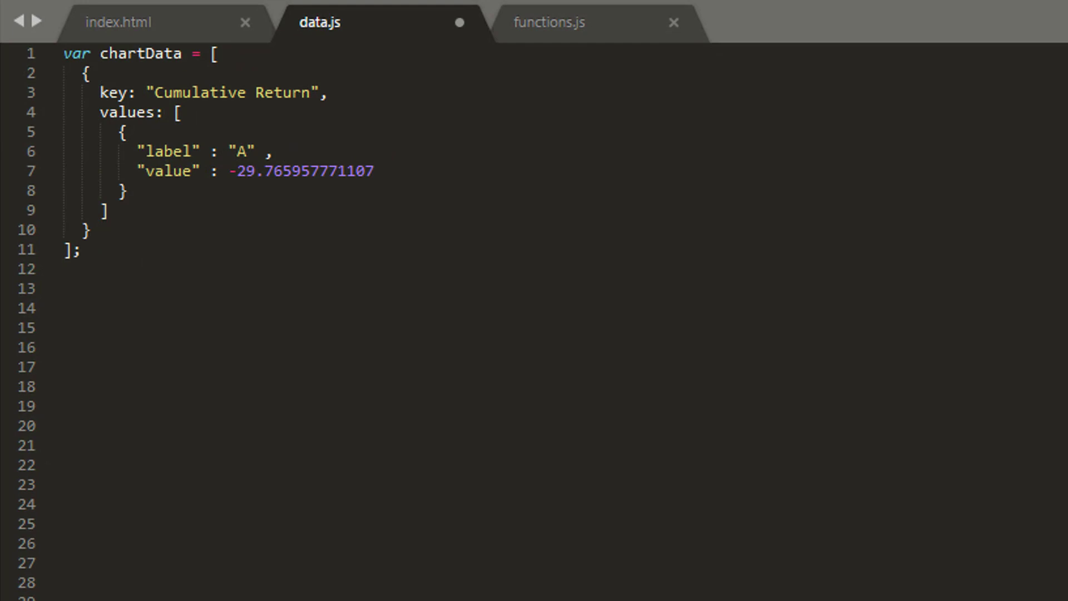
- Trim chartData down to the single entry A with value -29.765957771107
left_click_drag(123, 131, 126, 190)
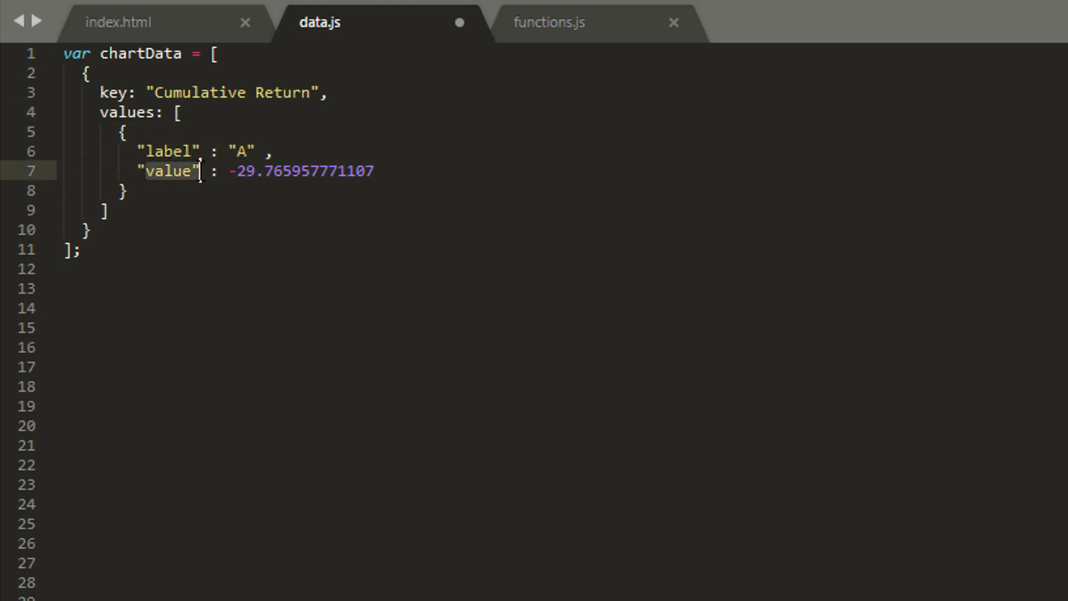
double_click(300, 171)
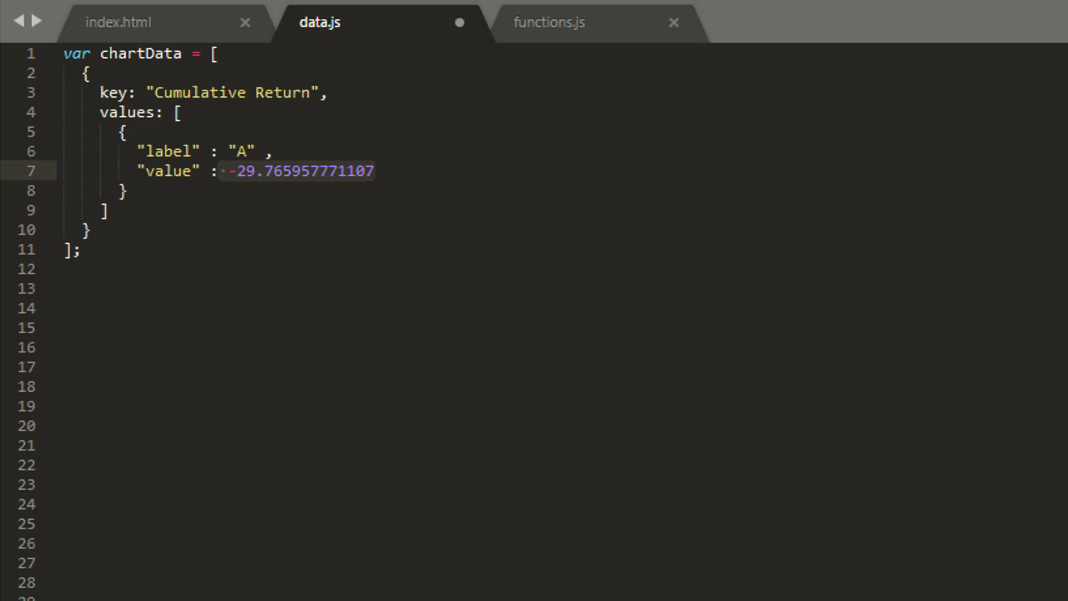
mouse_move(122, 311)
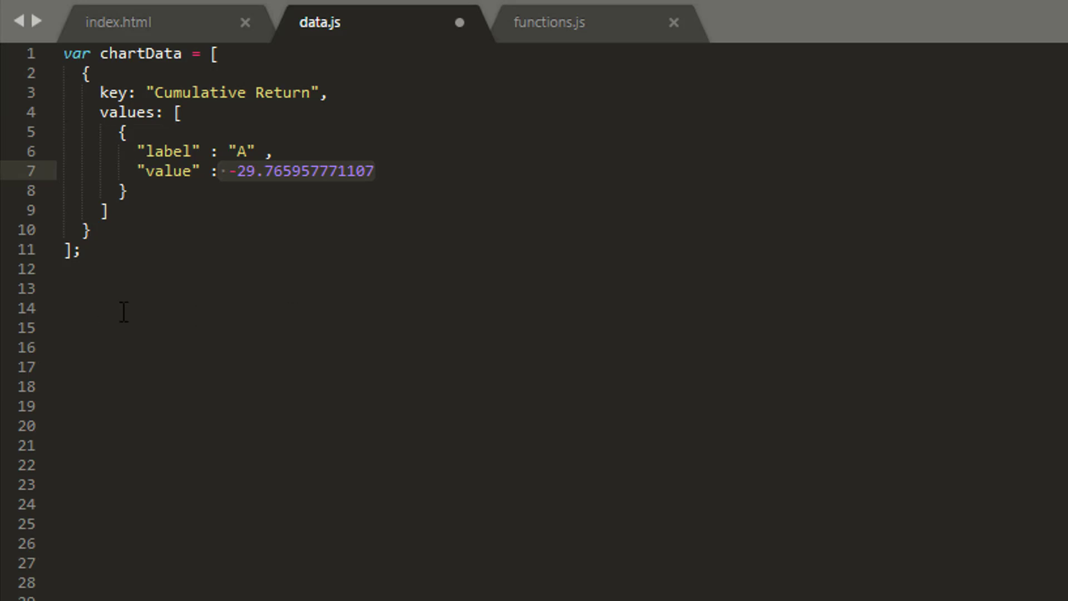
- Start a getValues function with a labs array A–H and an empty ourData array
type("var getValues = function() {")
left_click(320, 327)
type("var labs = ['A', 'B', 'C', 'D', 'E', 'F', 'G', 'H'];")
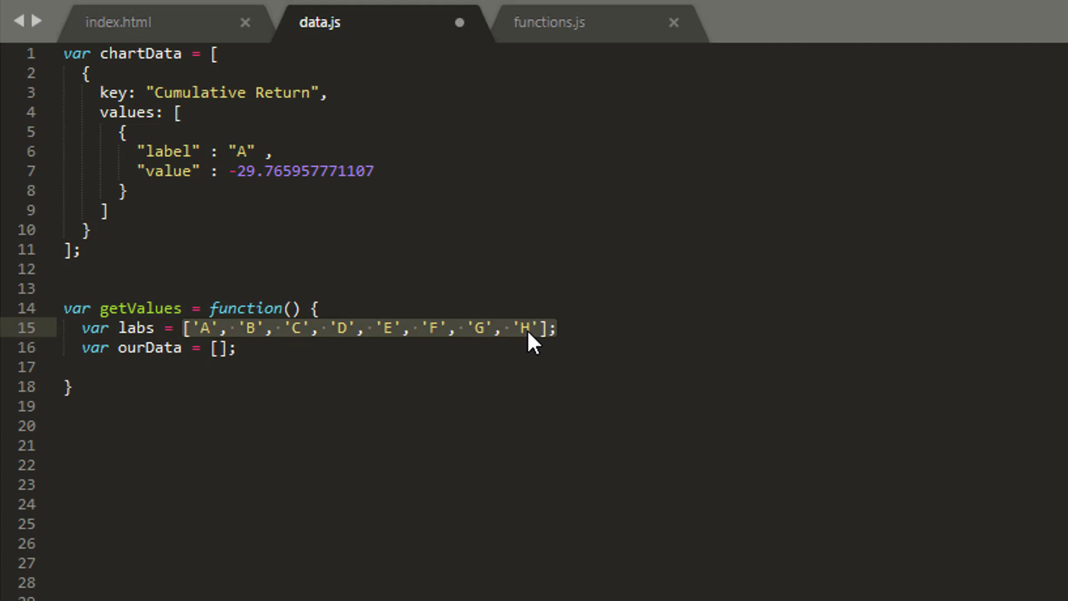
left_click(279, 347)
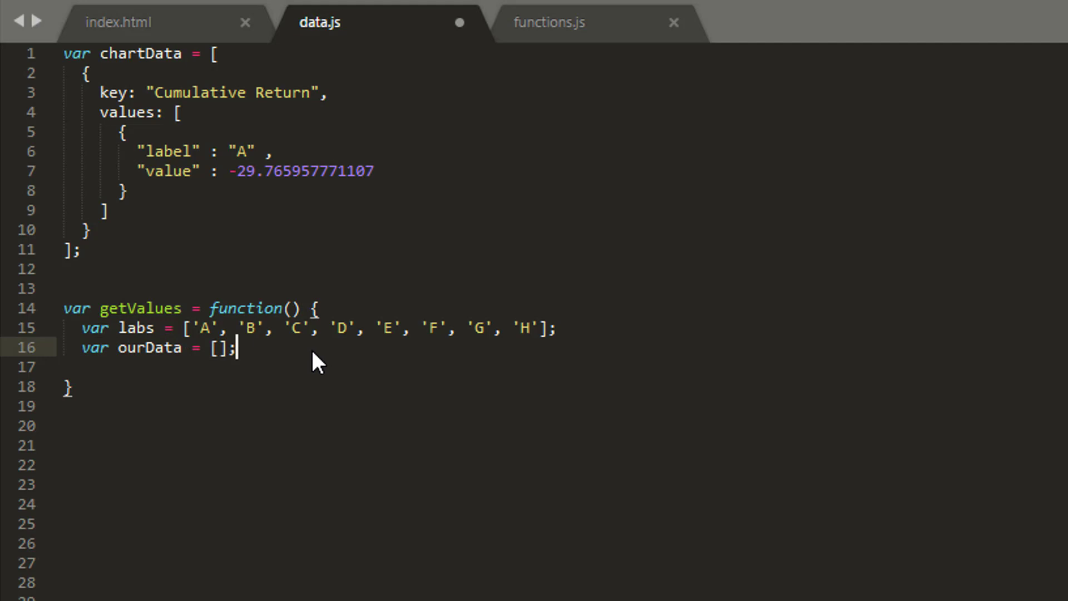
- Add console.log('ourData:',ourData); inside getValues and save data.js
type("console.log(")
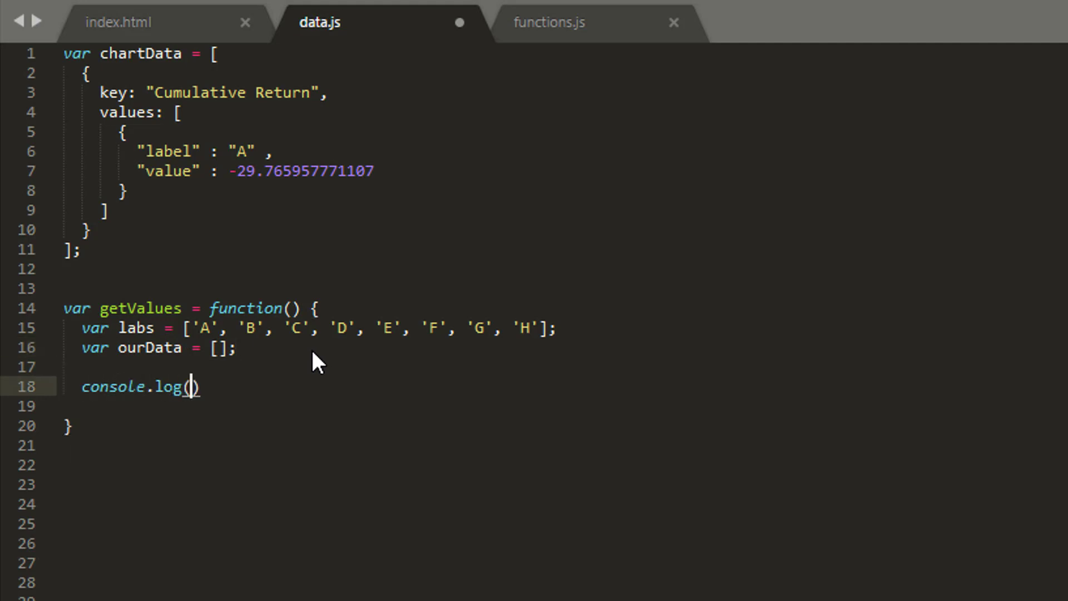
type("''")
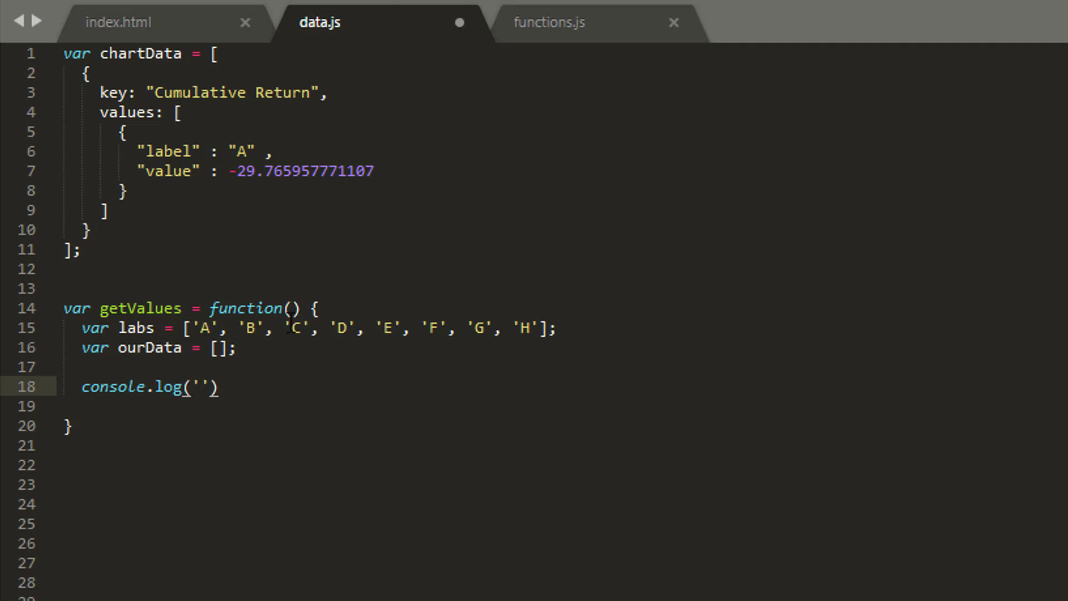
type("ourData")
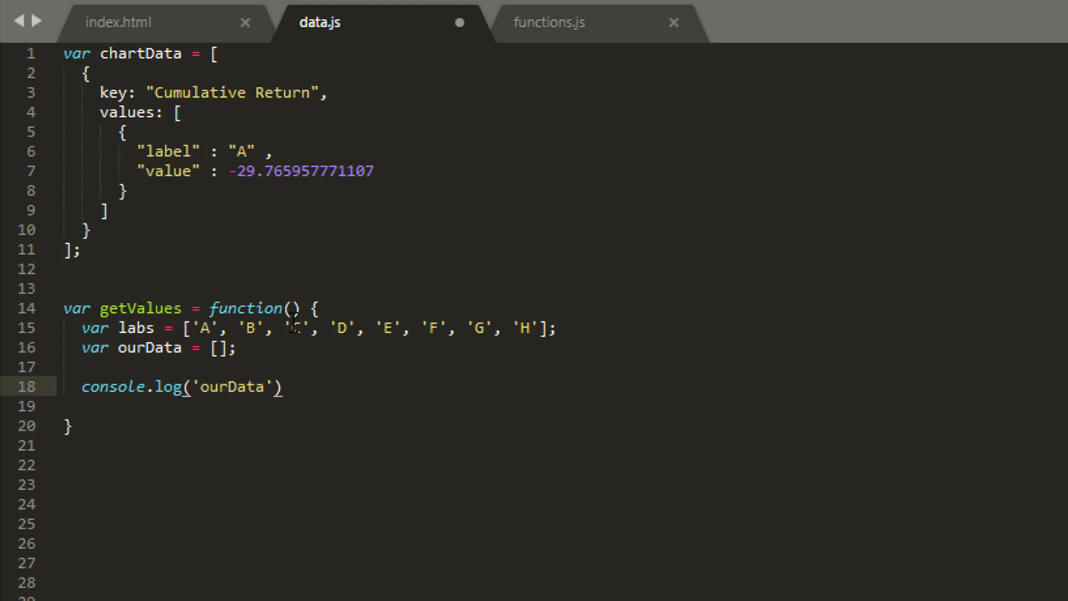
type(":")
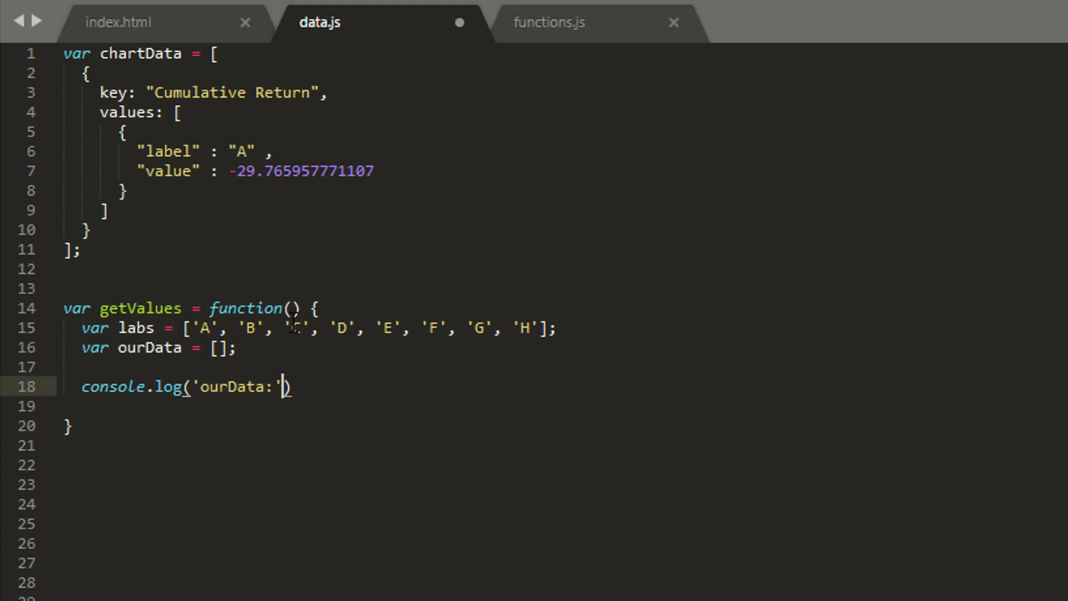
type(",ourData")
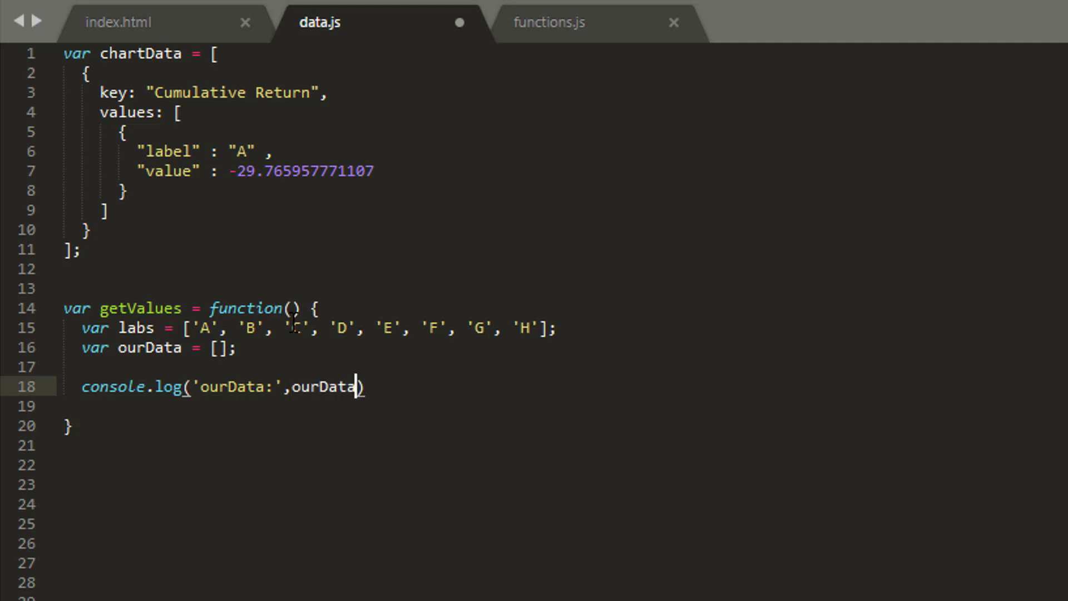
type(";")
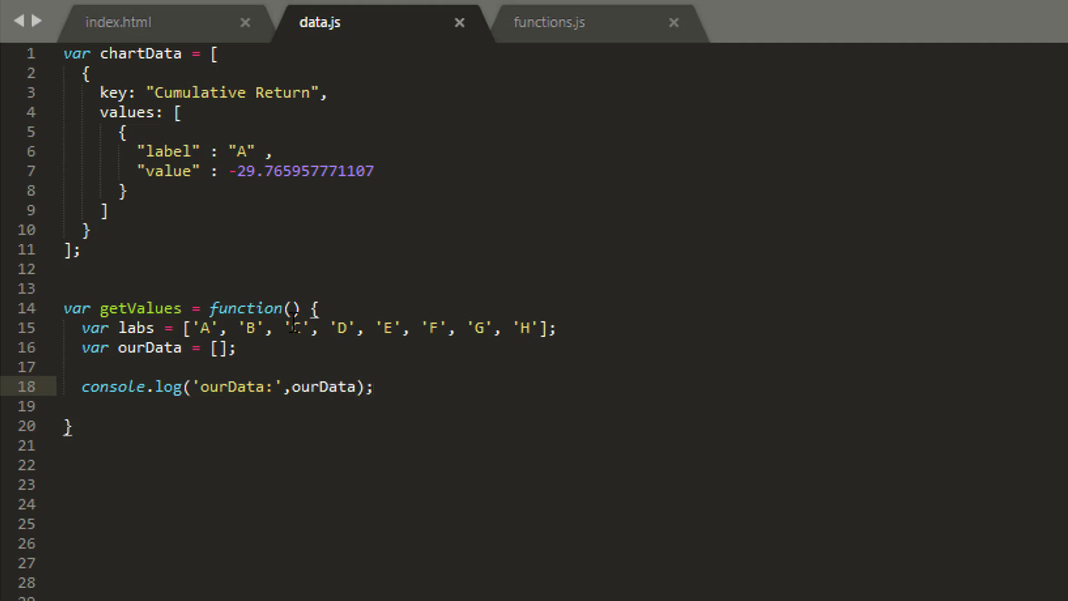
- Add a for loop over labs pushing {label, value: Math.floor(Math.random()*100)-50} into ourData, then save
left_click(234, 347)
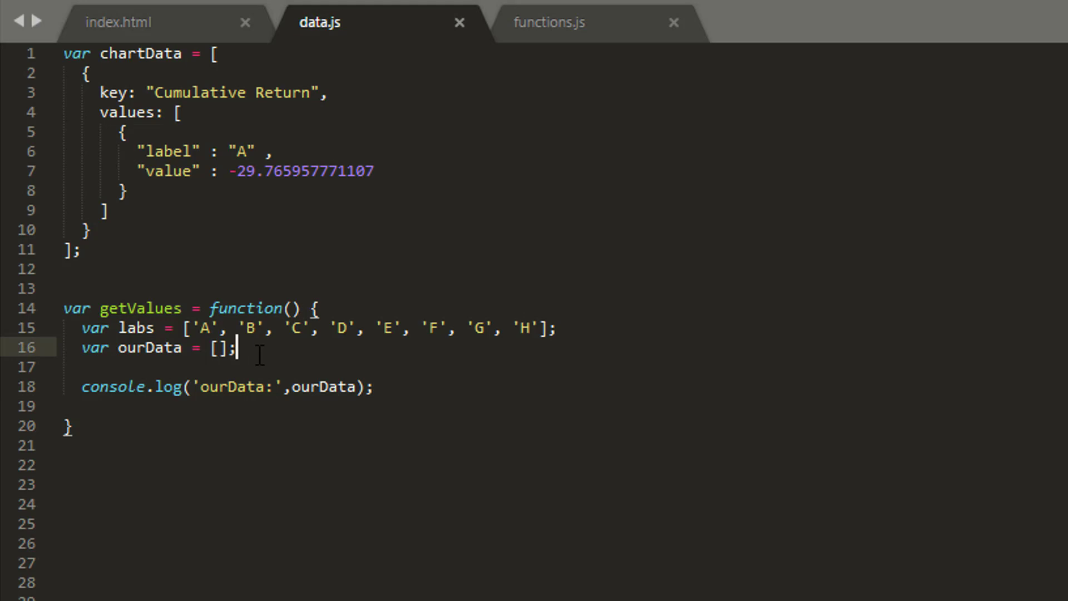
key("Enter")
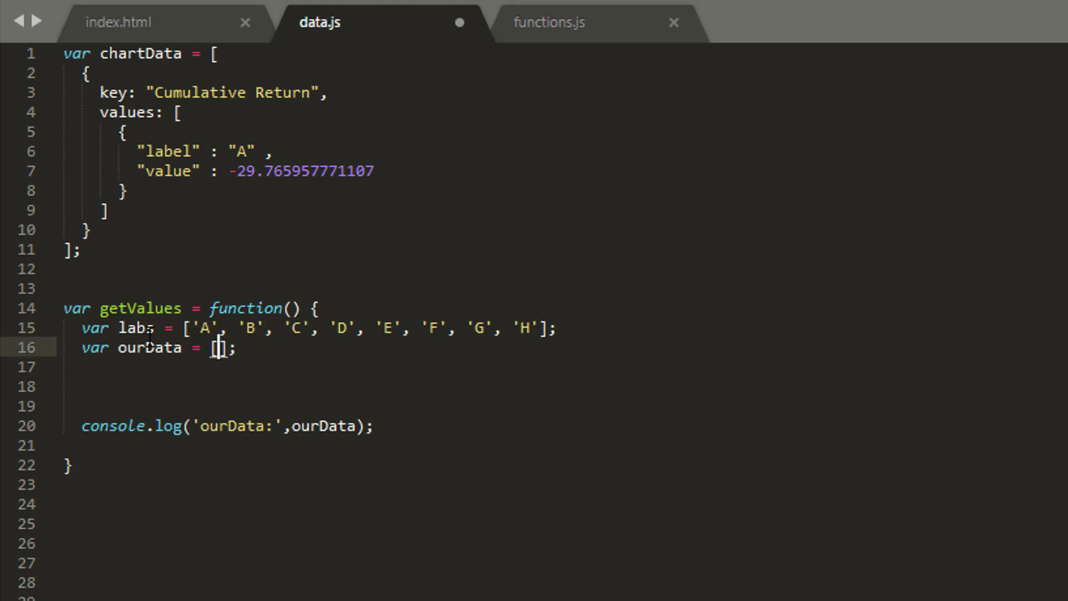
double_click(169, 151)
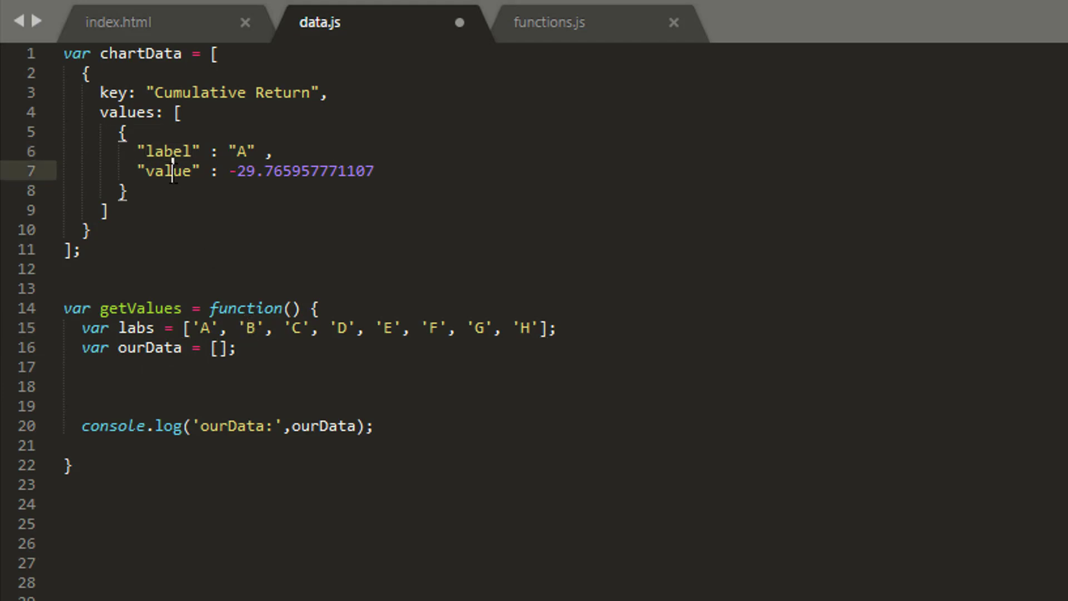
double_click(299, 171)
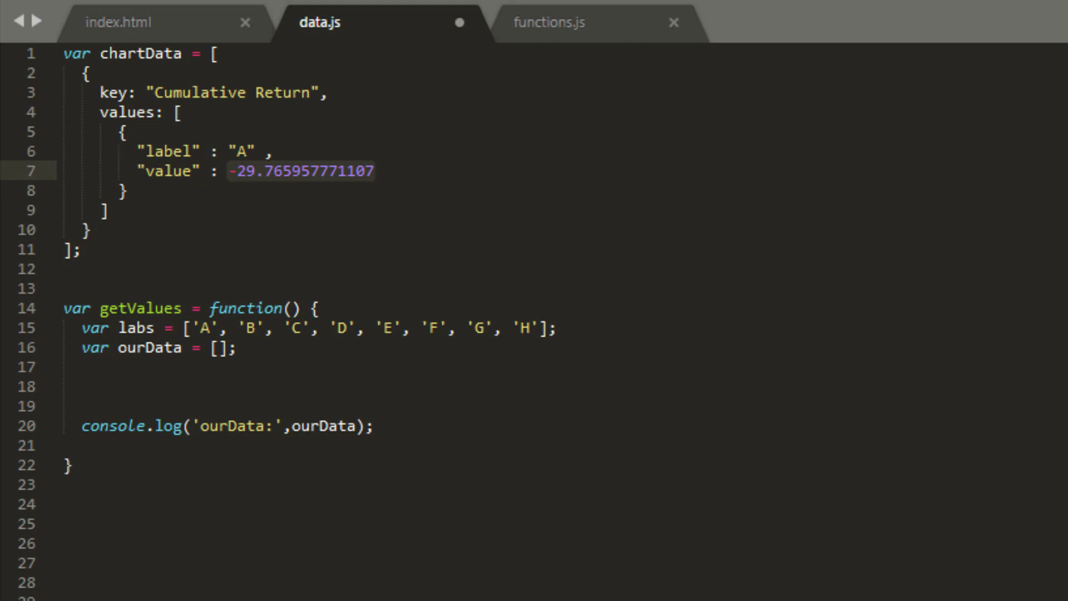
left_click(62, 366)
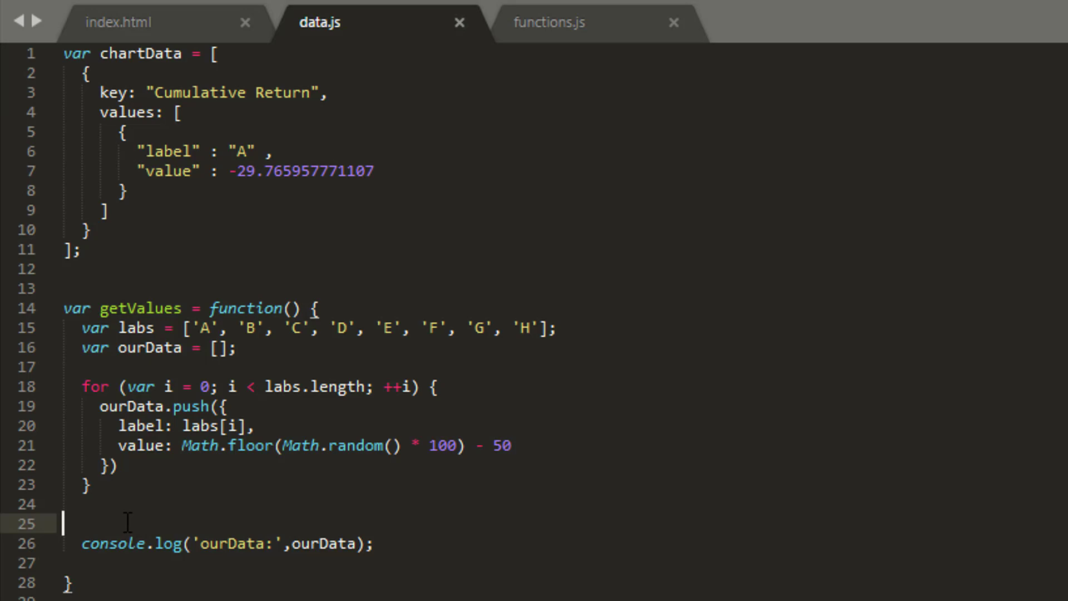
key("Backspace")
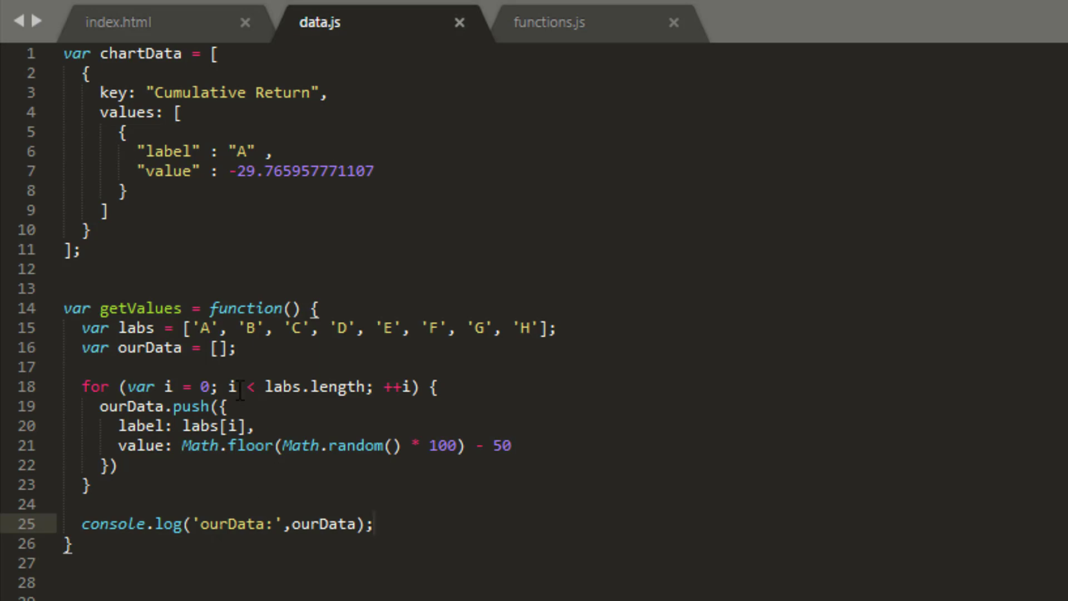
double_click(140, 308)
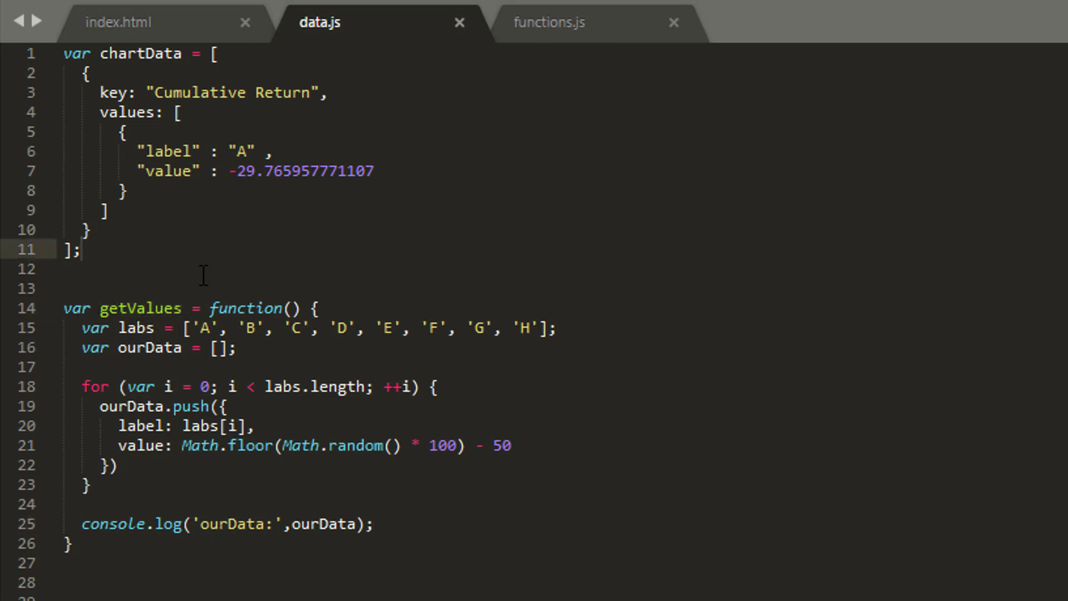
- Draw the single-bar chart in Chrome, then call getValues(); at the start of drawChart
left_click(174, 181)
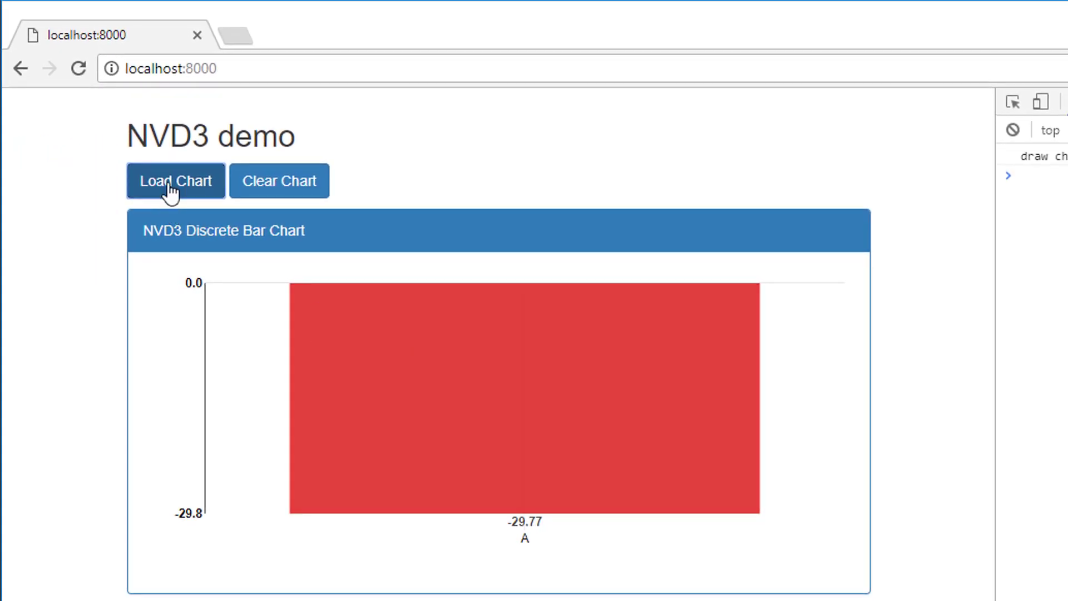
mouse_move(891, 188)
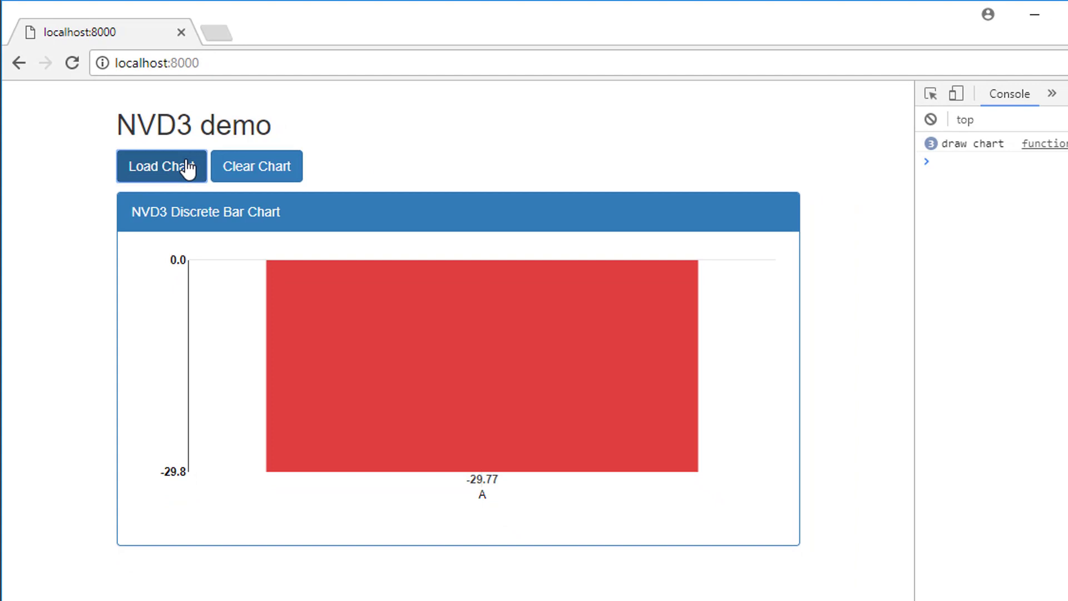
left_click(161, 166)
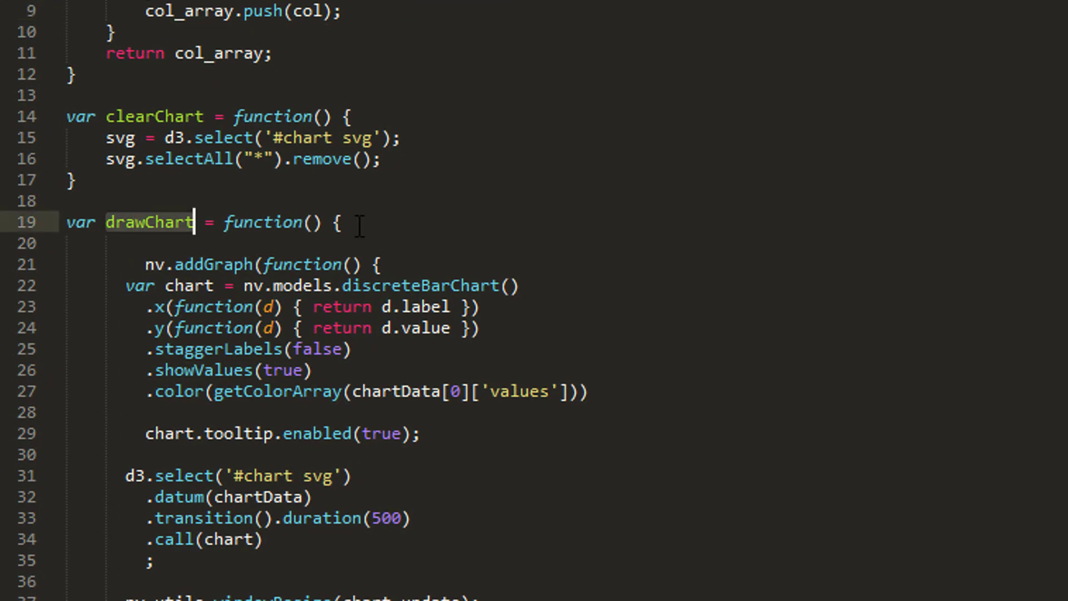
type("getValues")
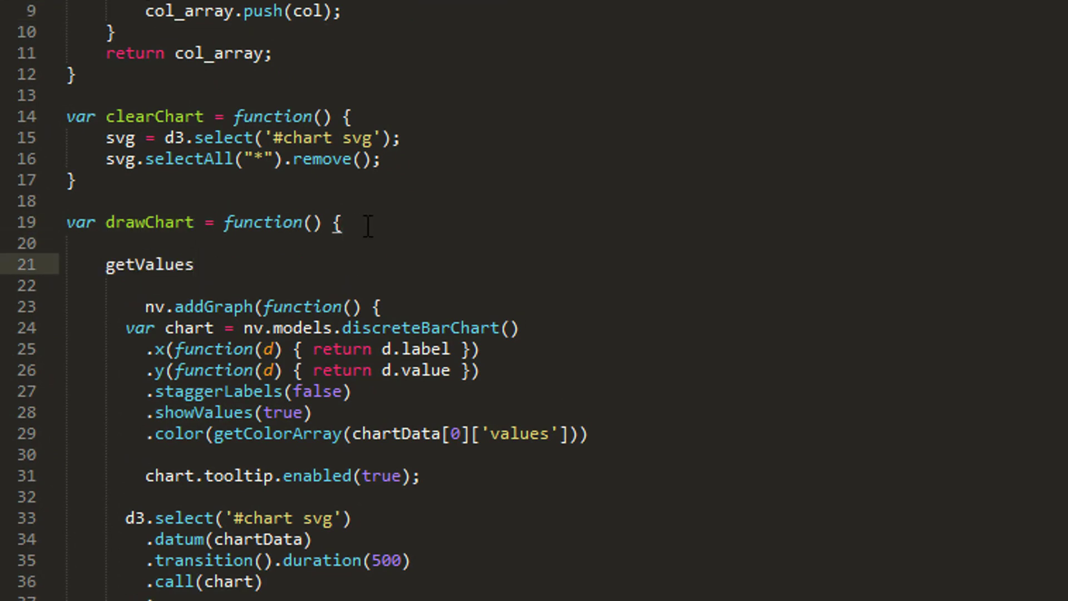
type("();")
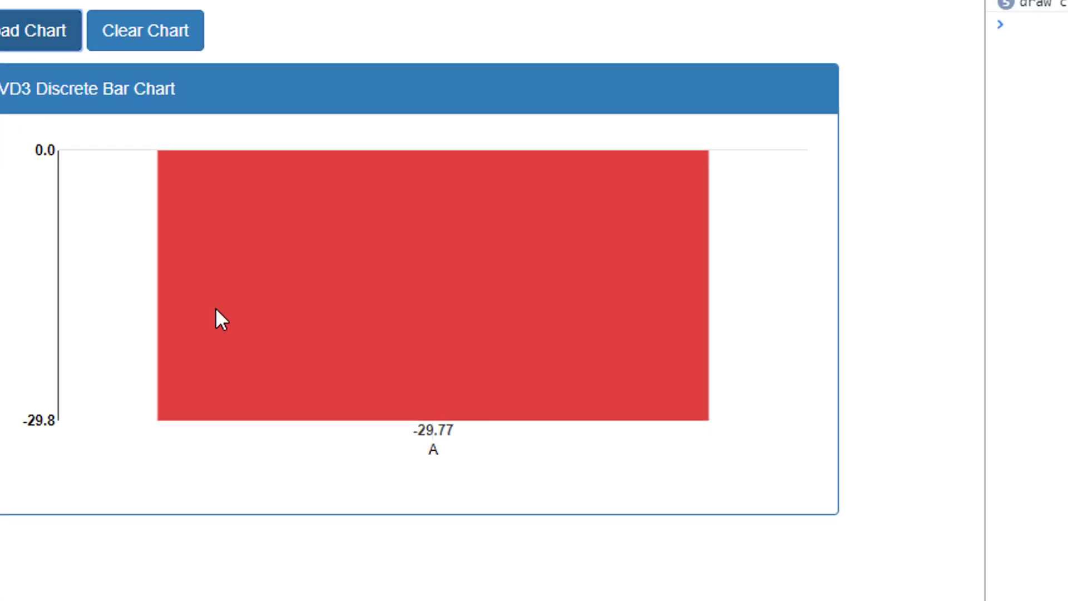
- Empty cache and hard reload, load the chart, and expand the logged ourData array of eight random values
right_click(66, 59)
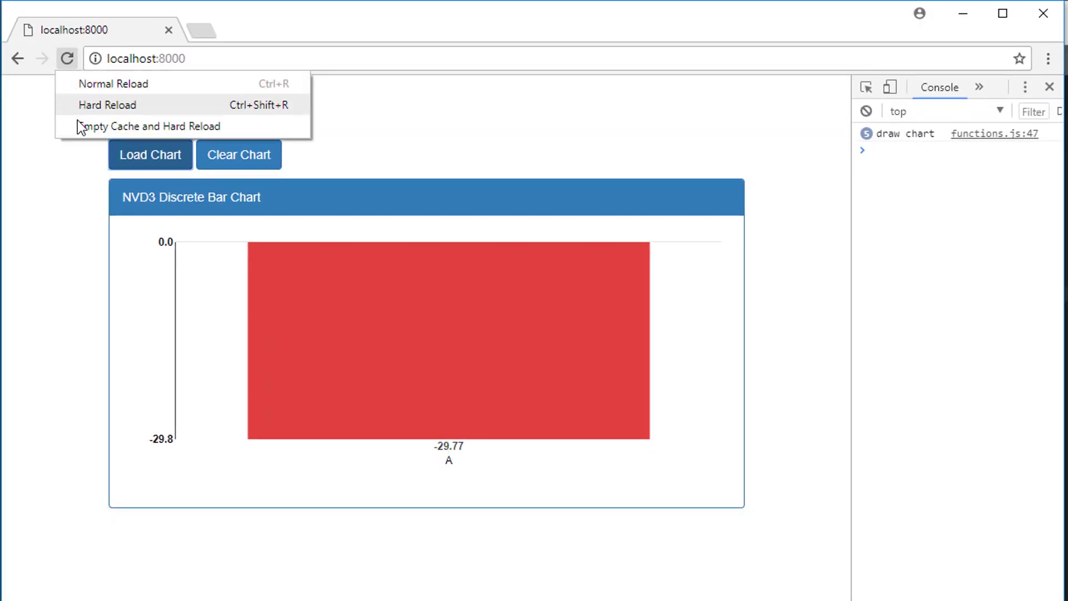
left_click(106, 105)
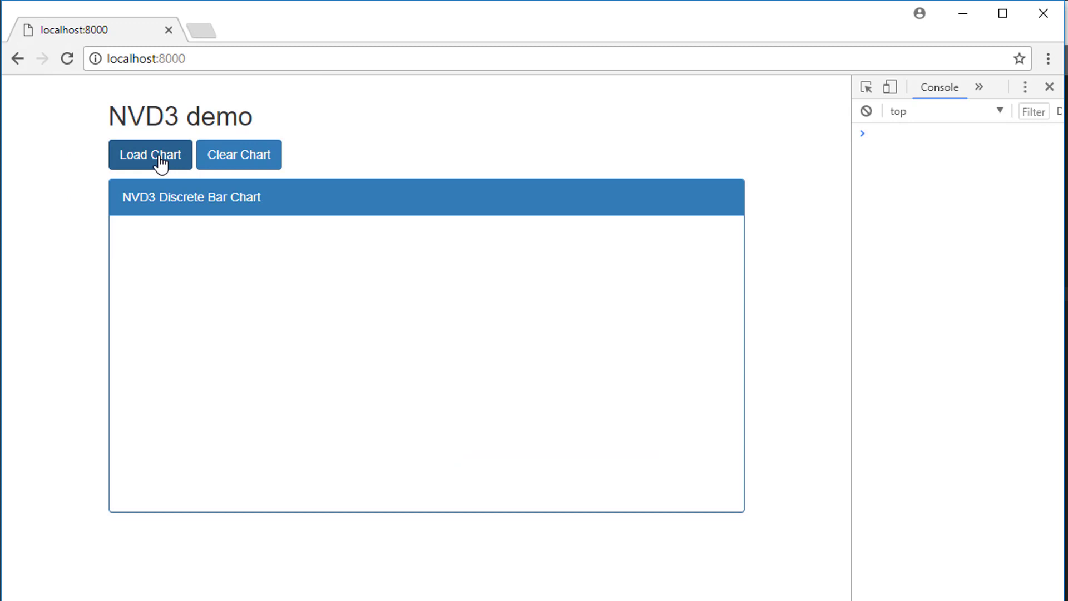
left_click(149, 153)
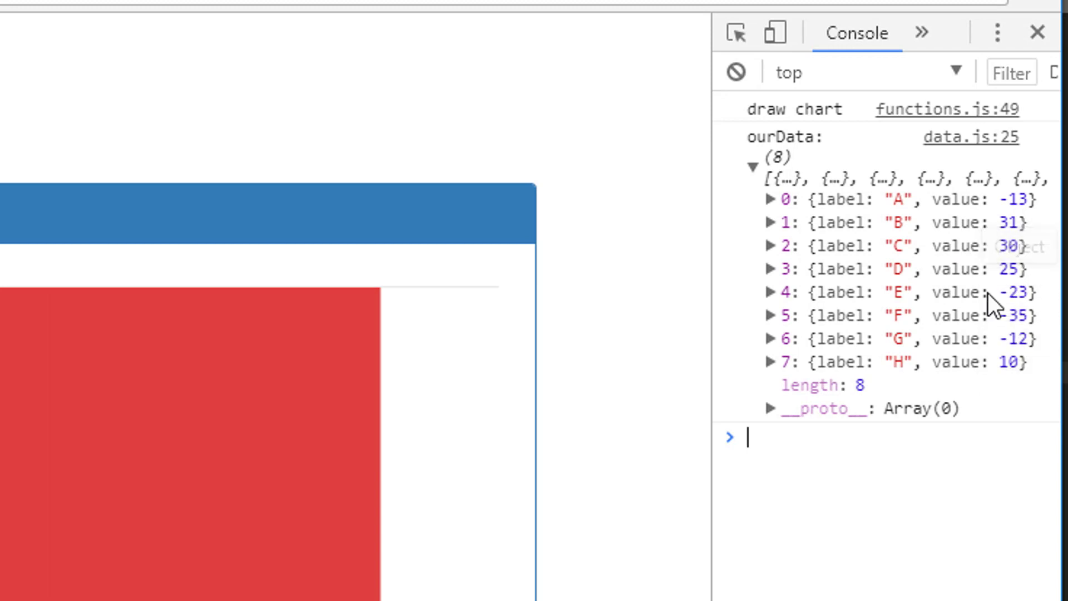
scroll("down", 3)
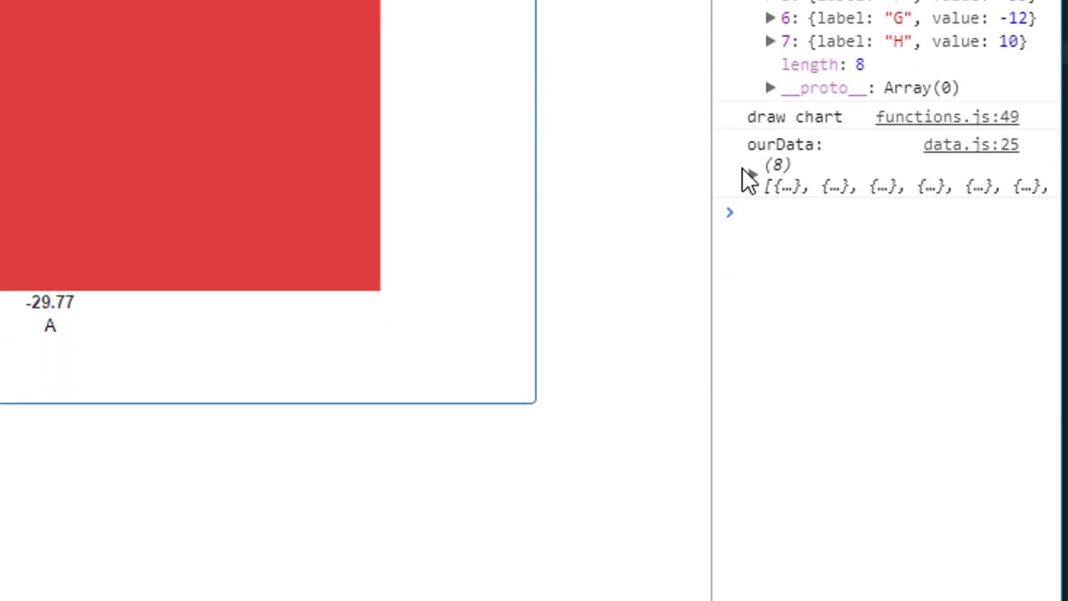
left_click(753, 165)
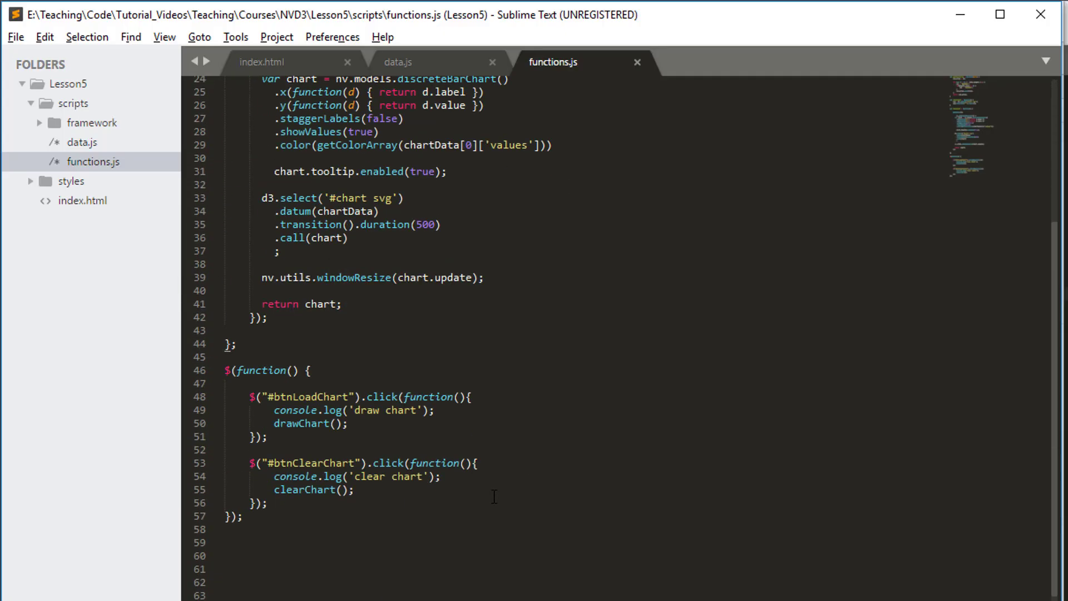
- Add an empty refreshChartData function below getValues in data.js
scroll("down", 3)
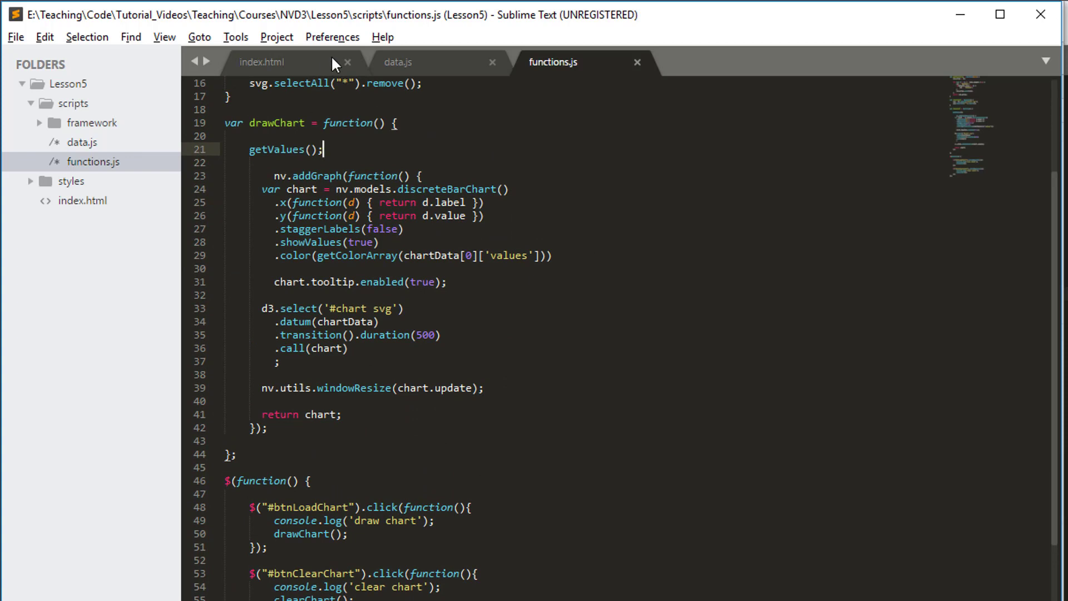
left_click(398, 61)
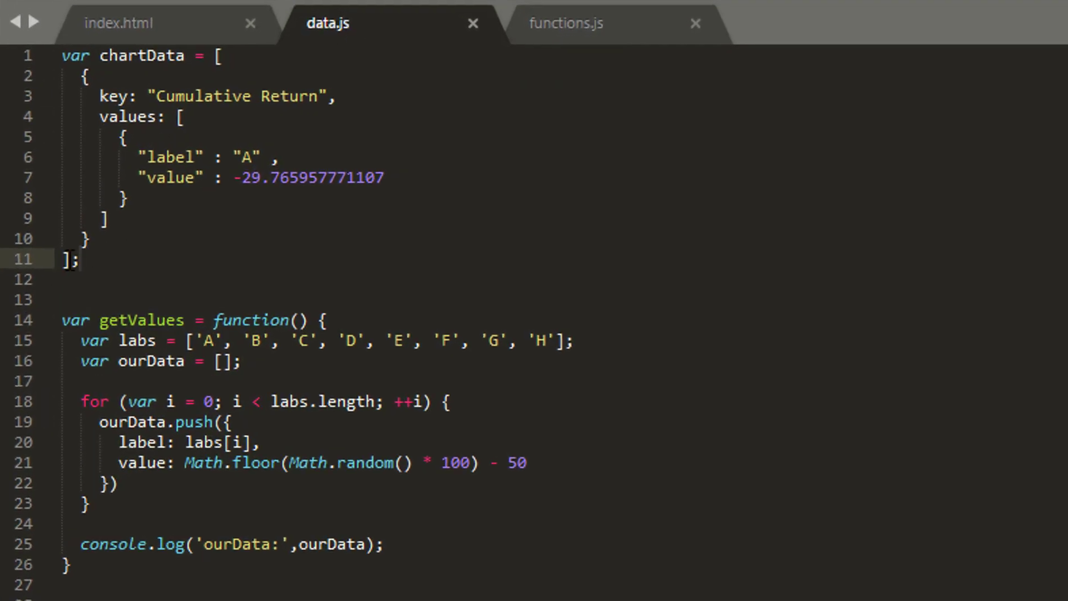
left_click(68, 564)
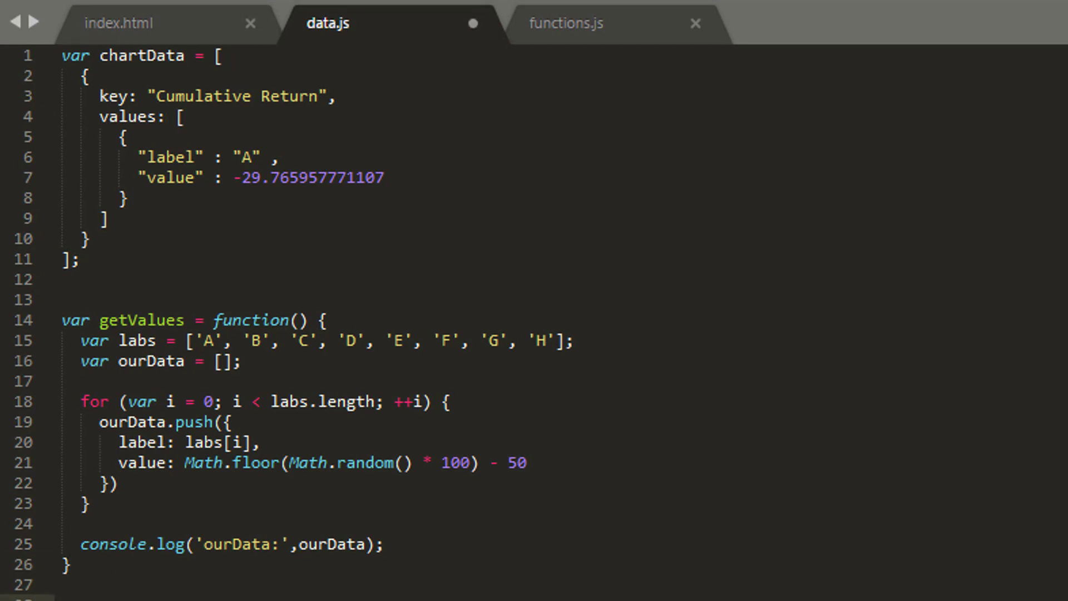
scroll("down", 3)
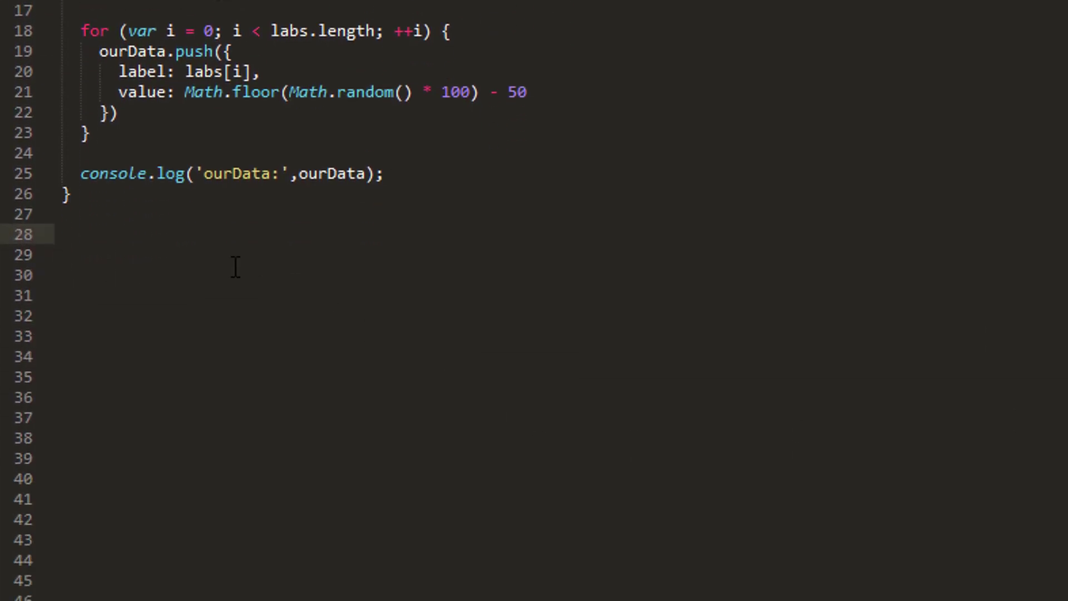
type("var refreshChartData = function() {")
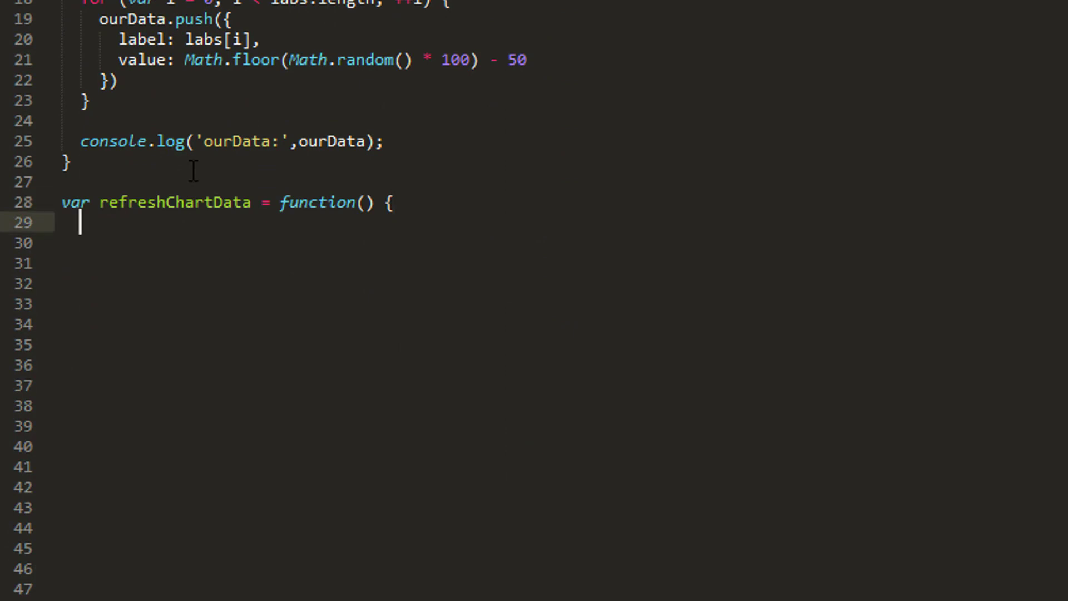
type("}")
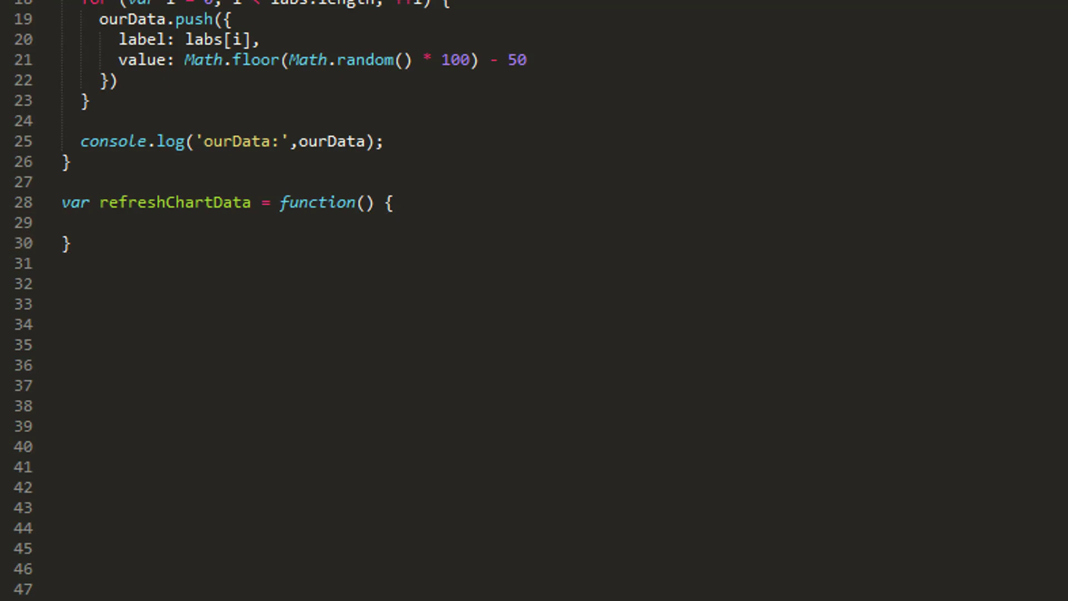
- Inside refreshChartData set chartData with values: getValues() instead of the hard-coded array
left_click(119, 223)
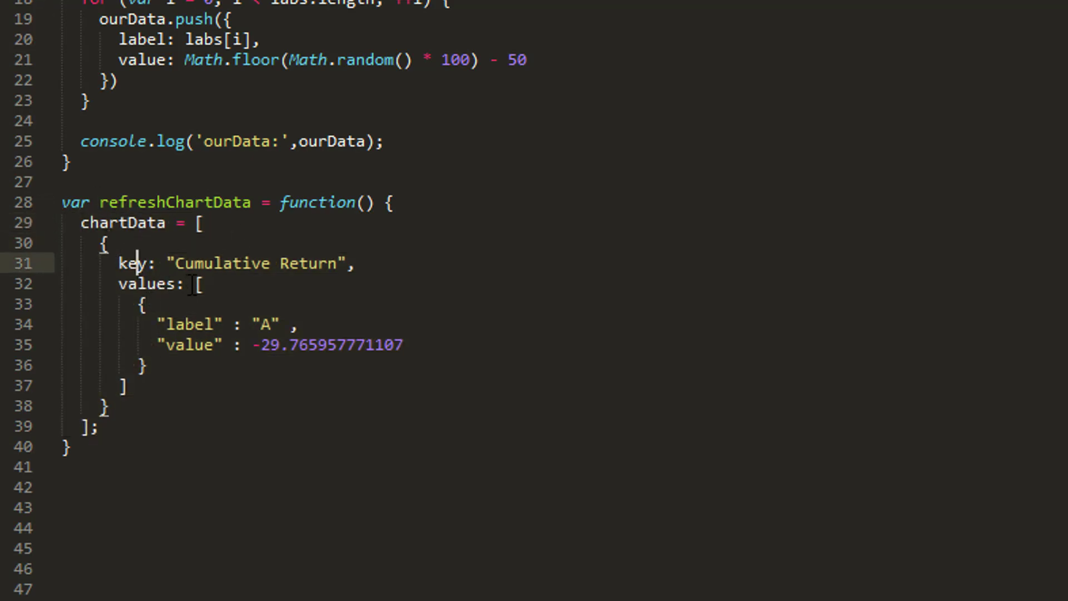
key("Delete")
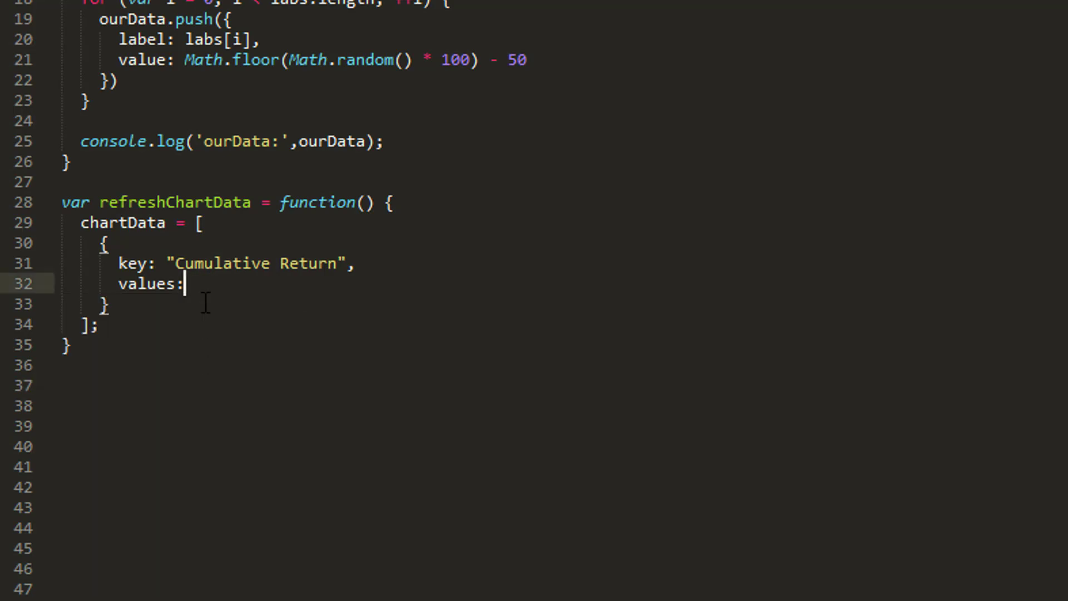
type("getValues")
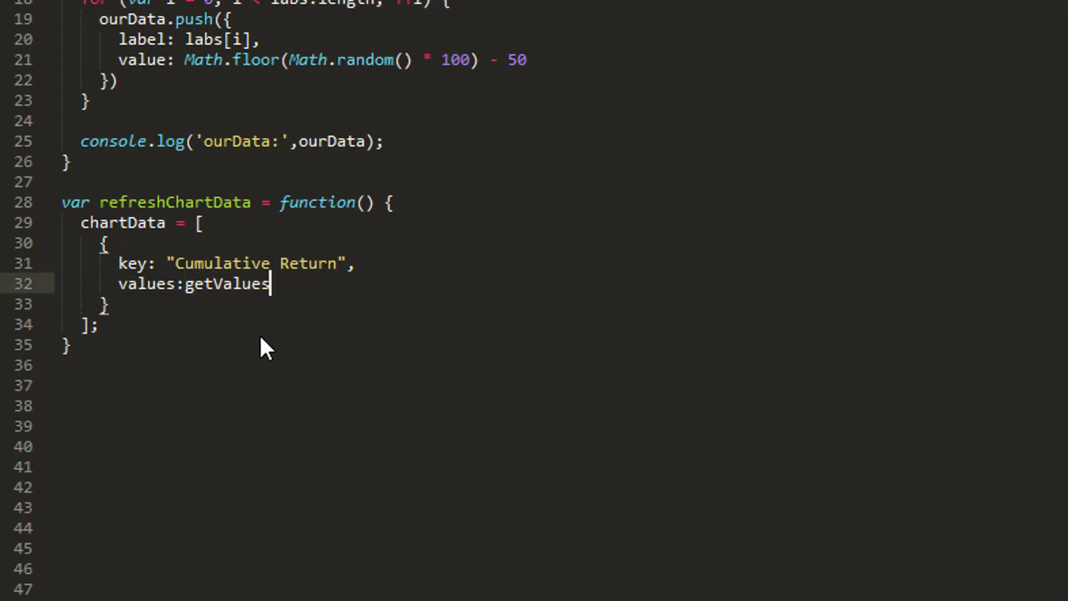
type("()")
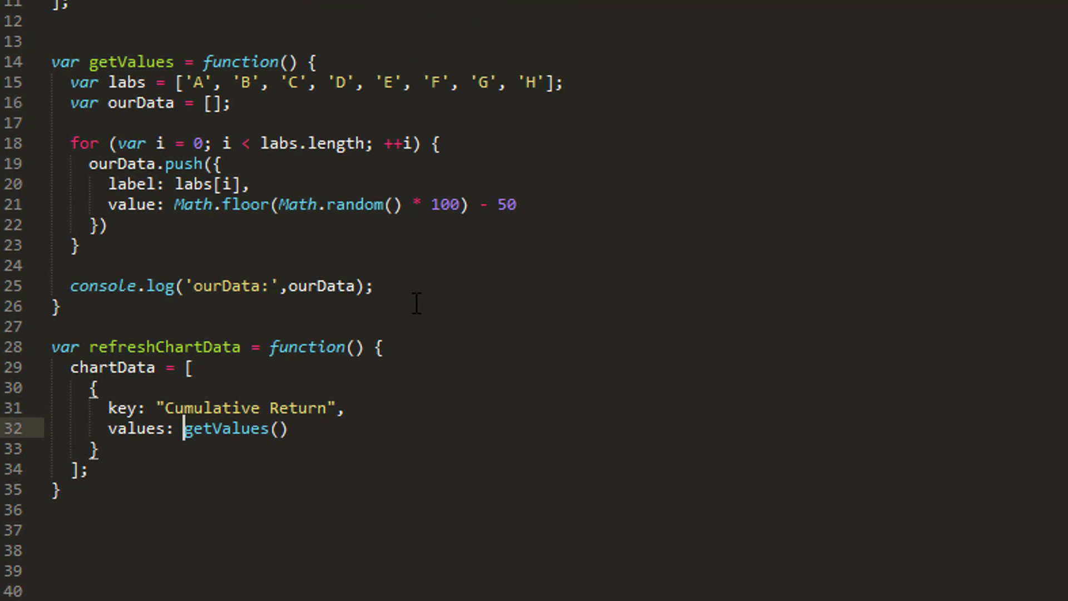
- Make getValues return ourData; and select the refreshChartData name for copying
type("return")
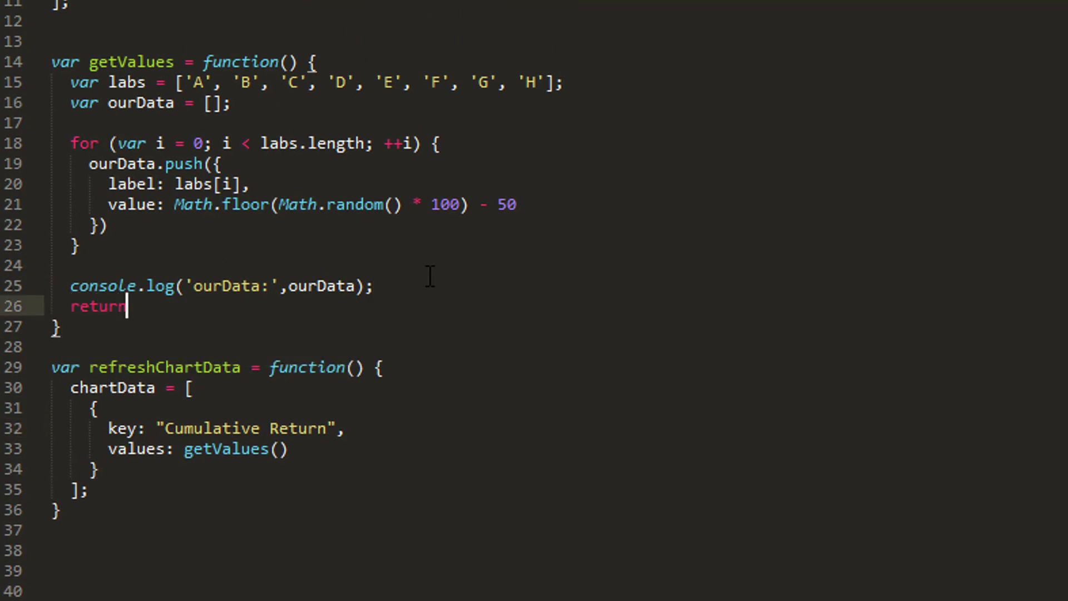
type("ourData")
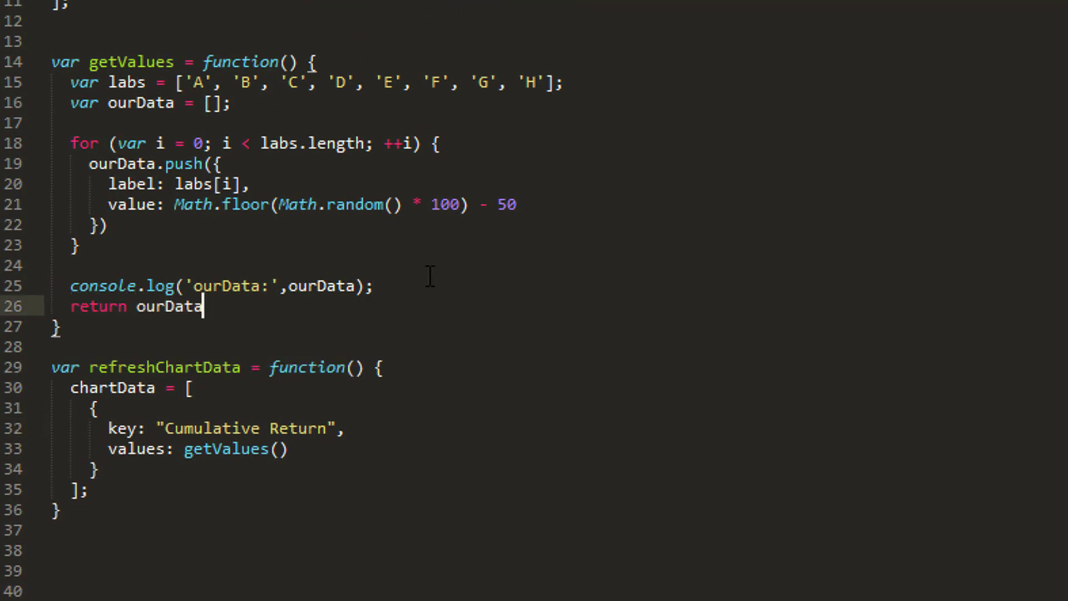
type(";")
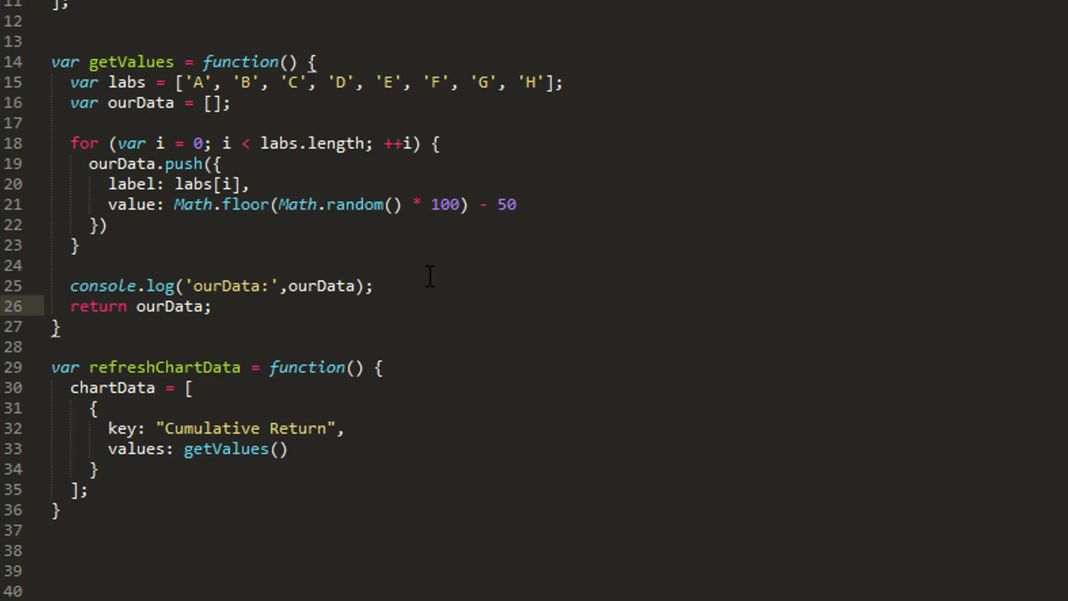
double_click(235, 449)
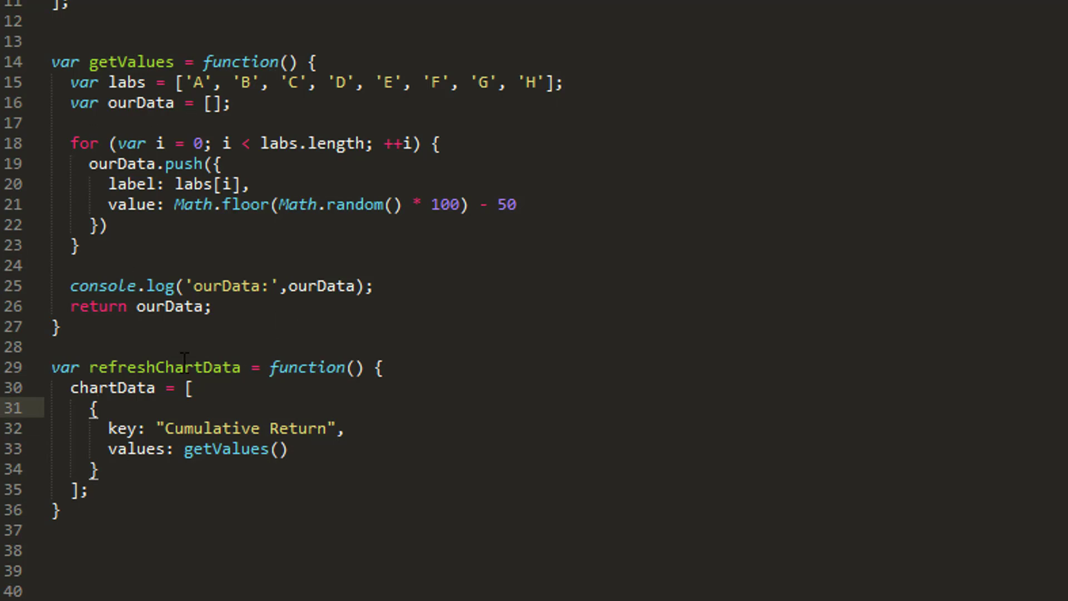
double_click(164, 367)
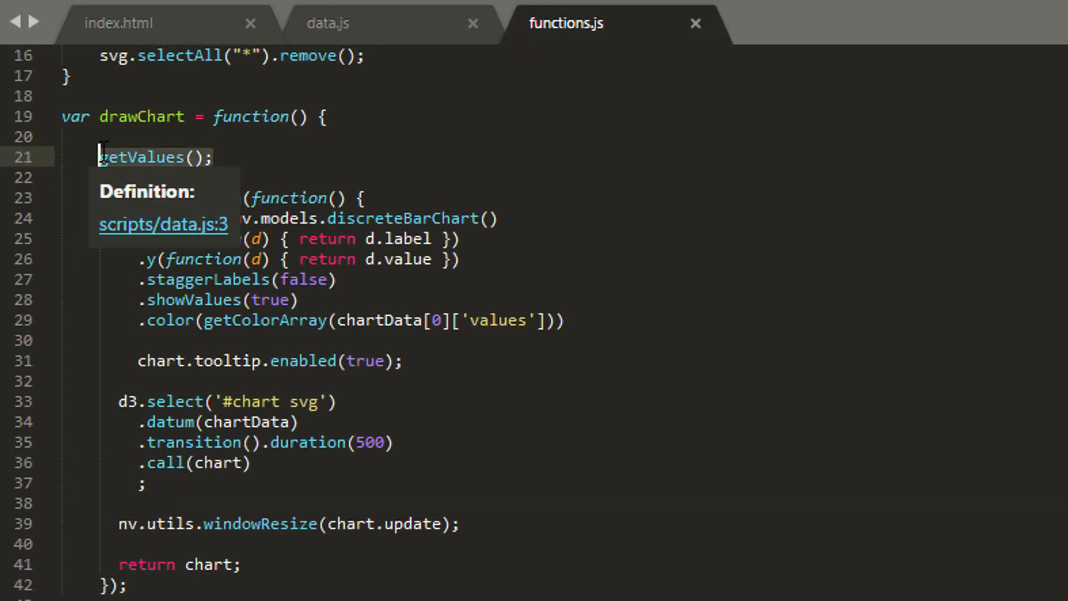
- Call refreshChartData(); at the top of the page-ready block in functions.js, dropping getValues() from drawChart
left_click(327, 22)
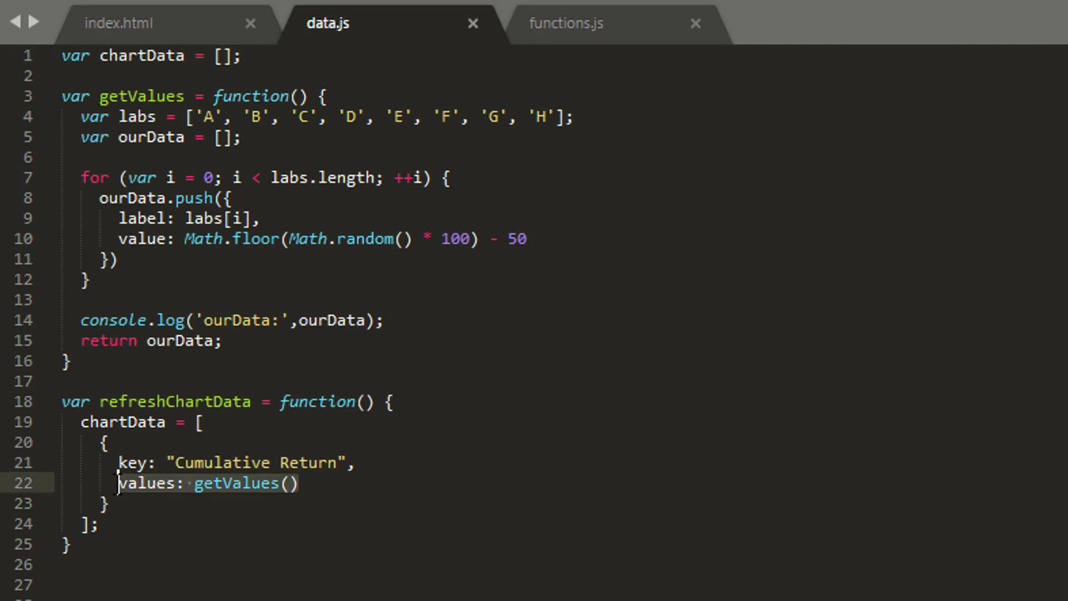
double_click(176, 401)
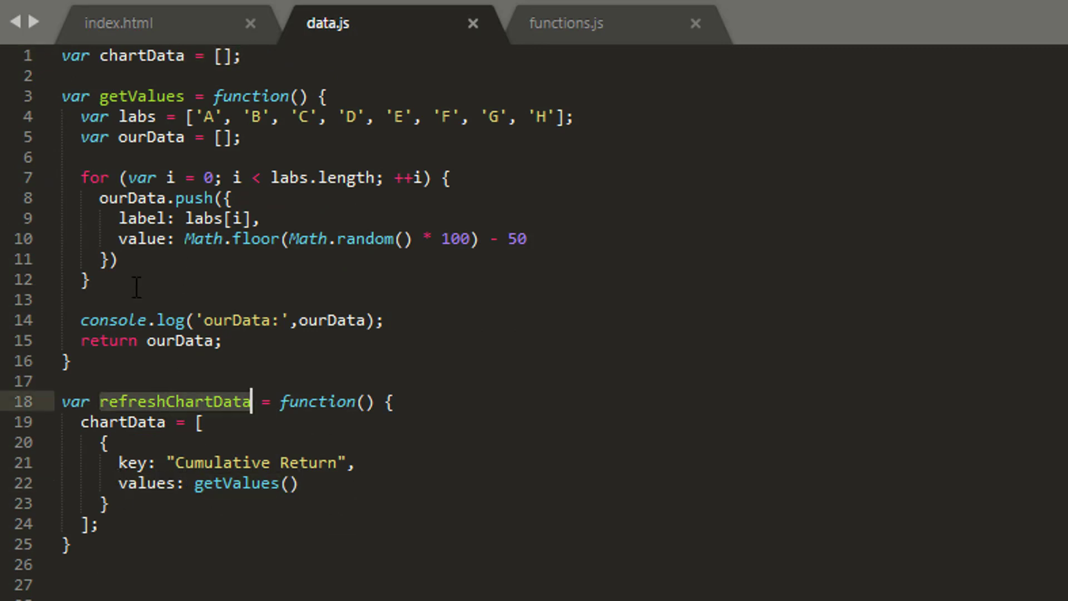
mouse_move(330, 59)
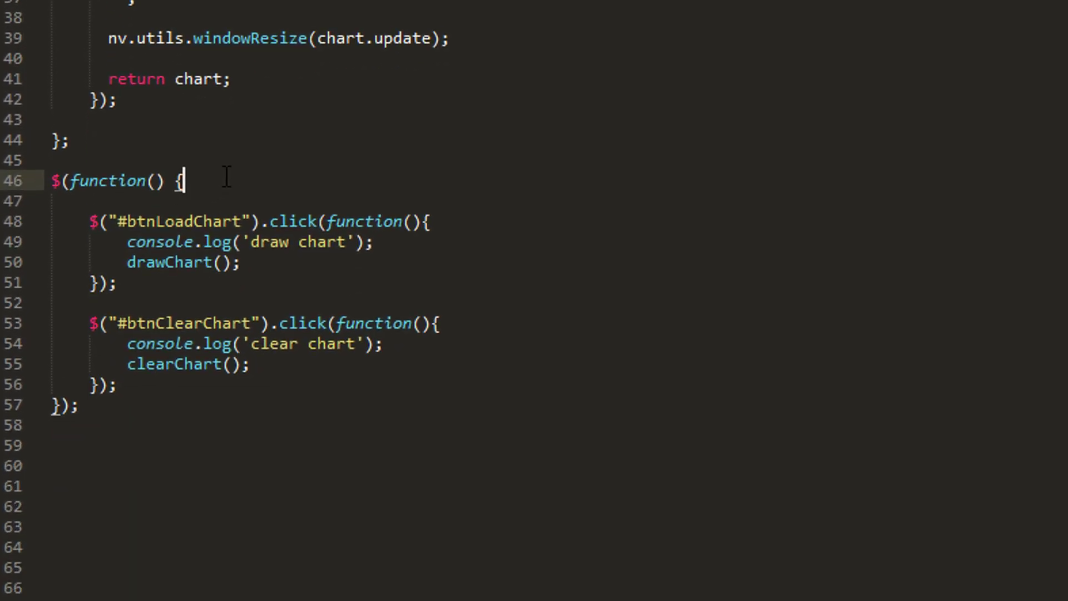
type("refreshChartData()")
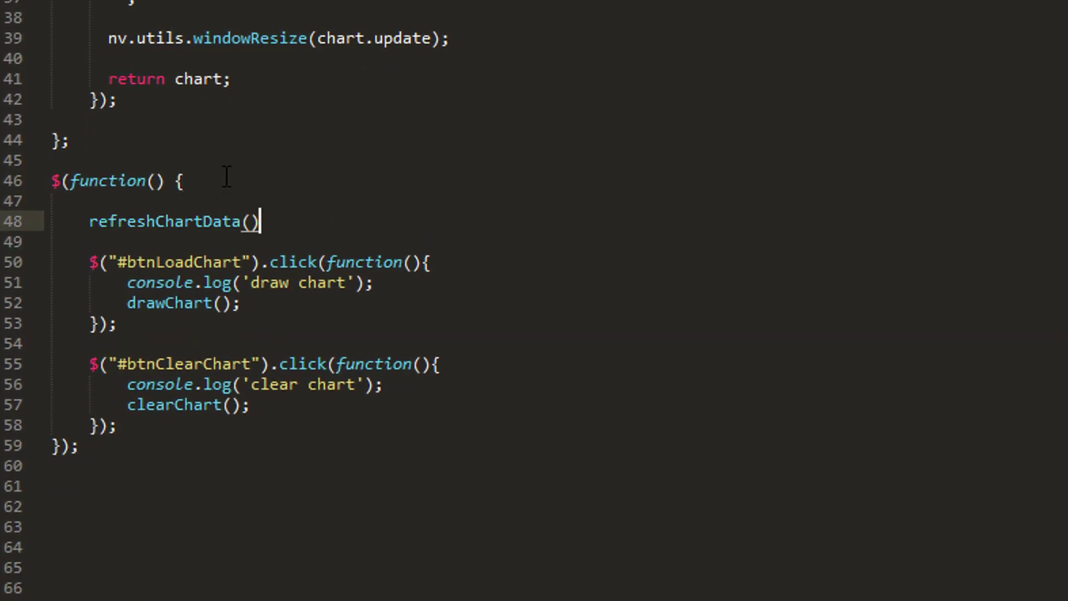
type(";")
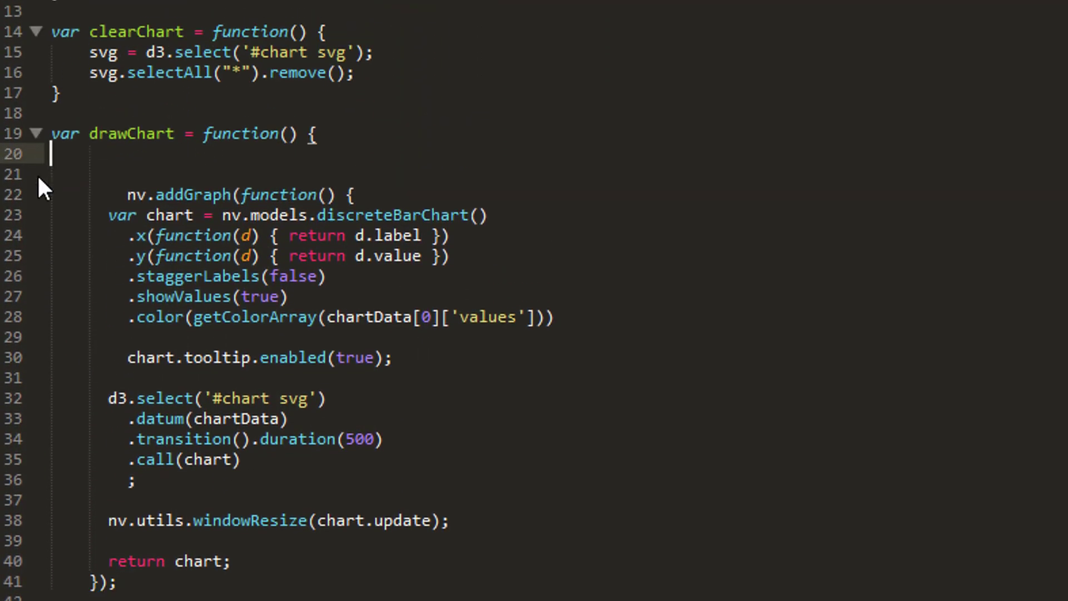
scroll("down", 3)
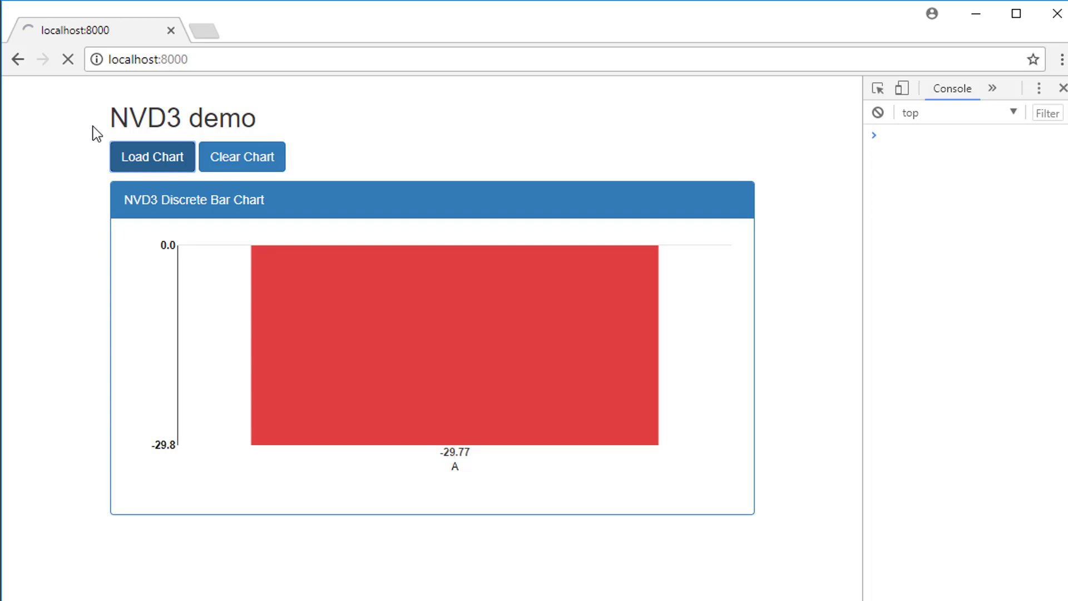
left_click(242, 157)
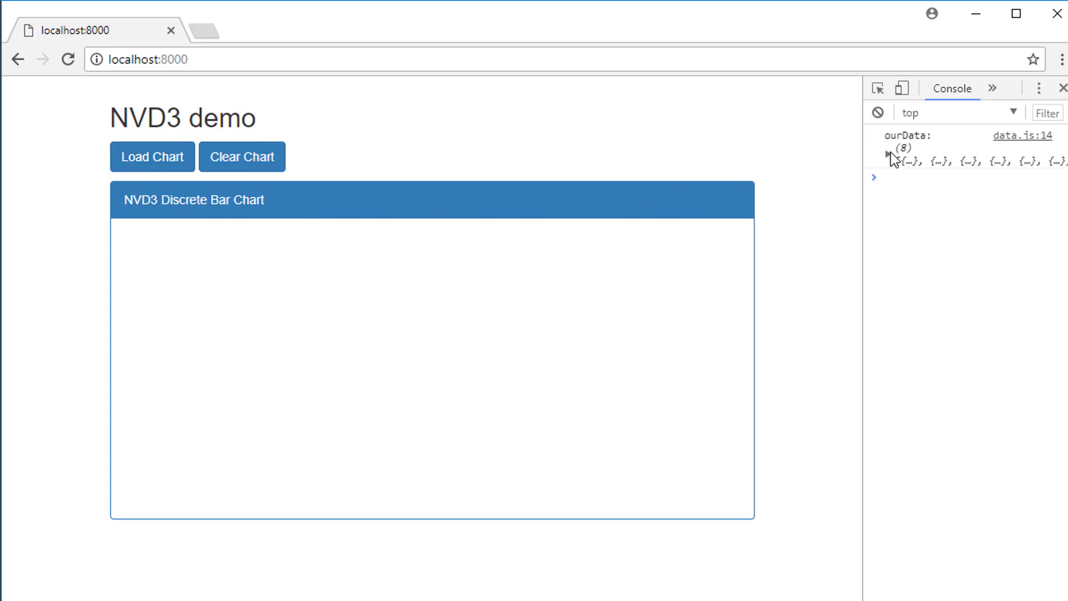
left_click(151, 156)
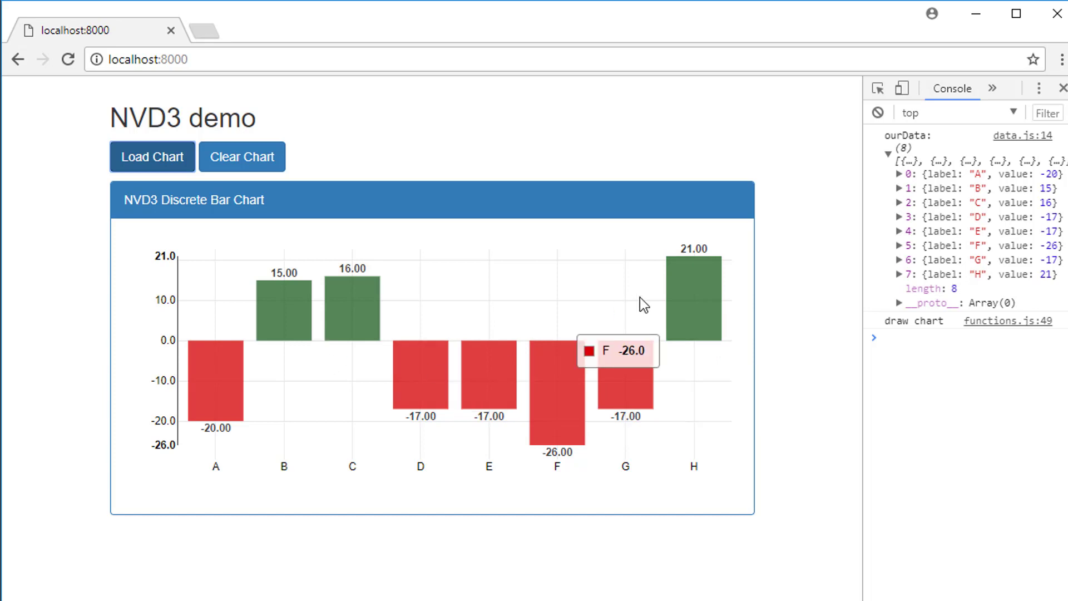
left_click(242, 157)
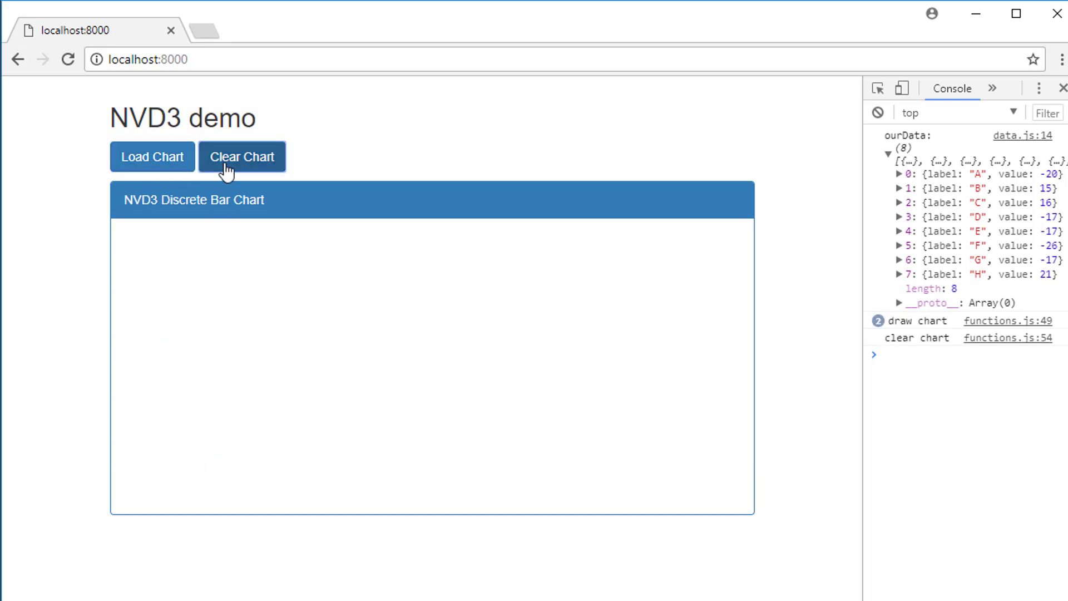
left_click(152, 157)
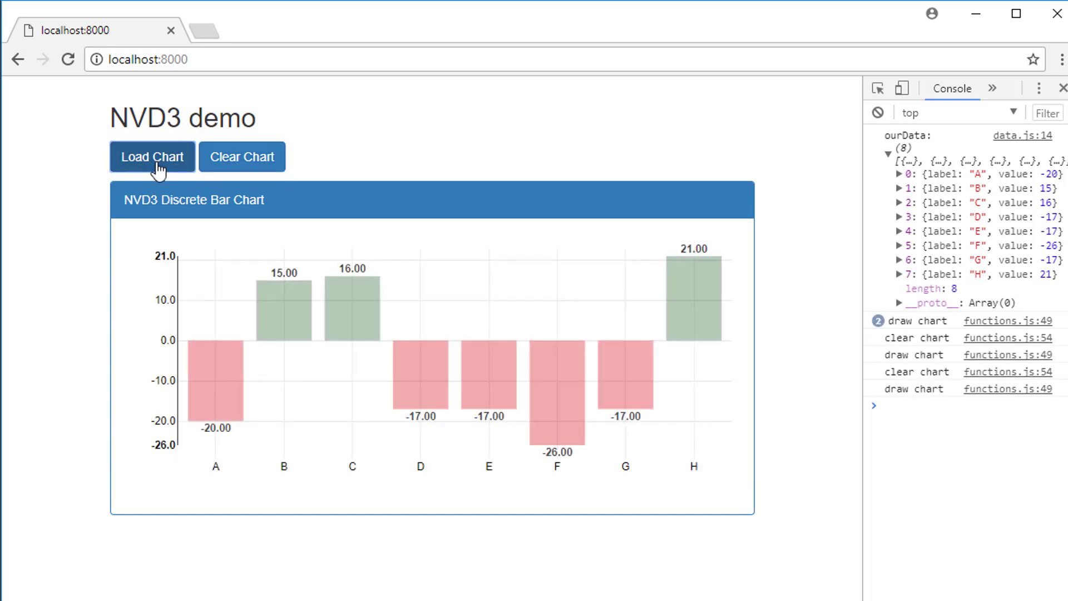
mouse_move(694, 299)
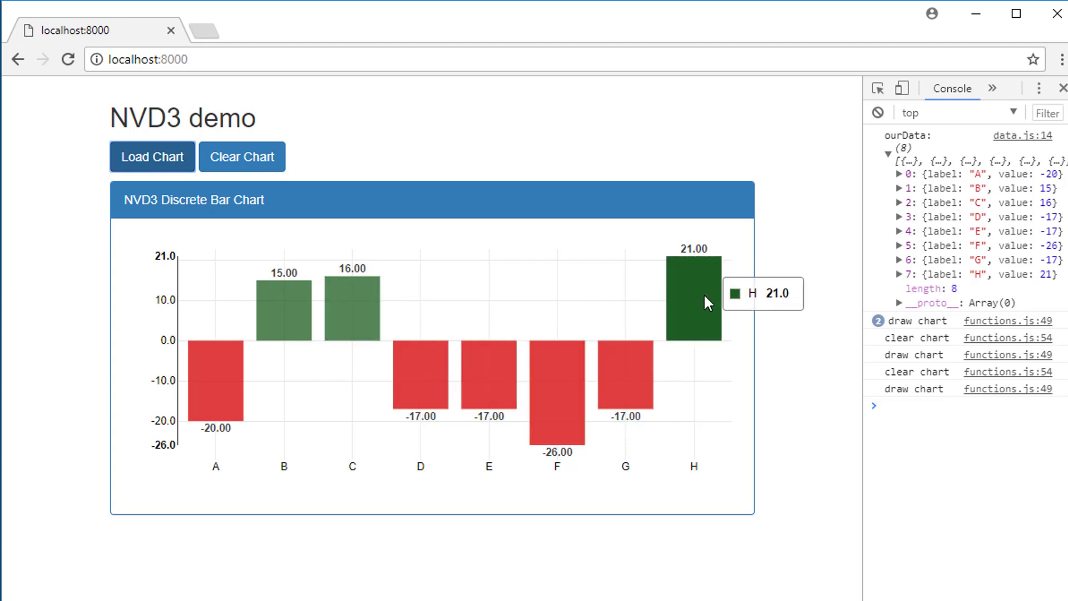
mouse_move(387, 467)
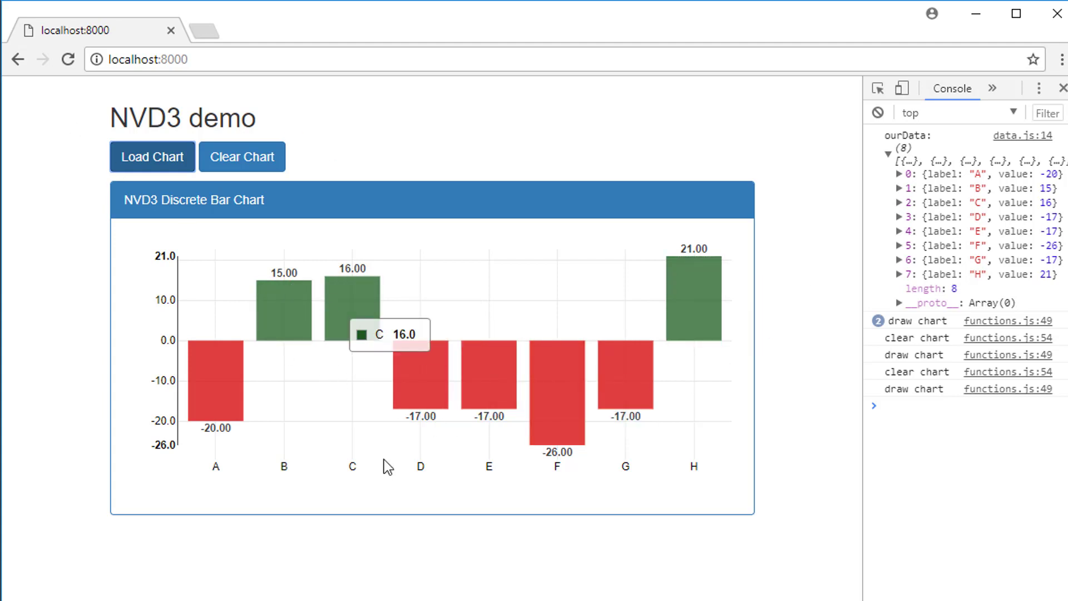
mouse_move(387, 475)
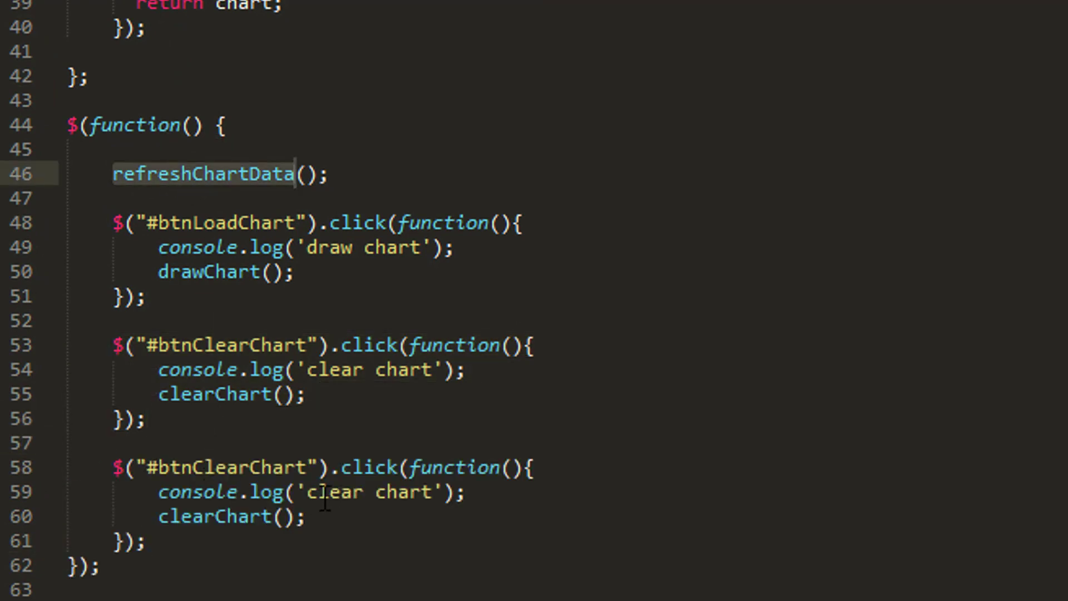
- Turn the duplicated Clear handler into a #btnRefreshData handler calling refreshChartData()
type("refreshChartData")
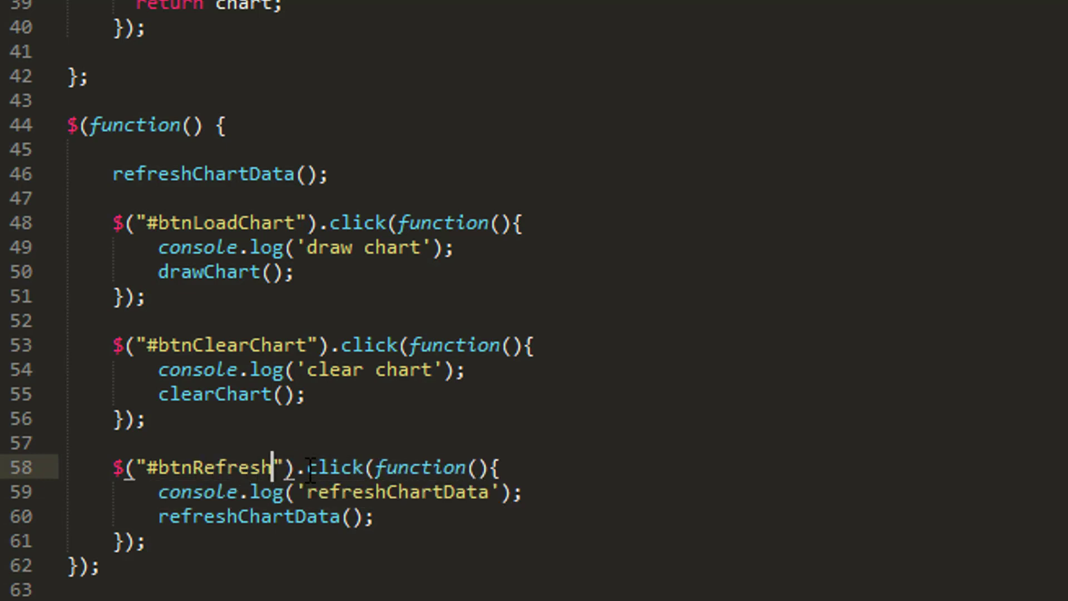
type("Data")
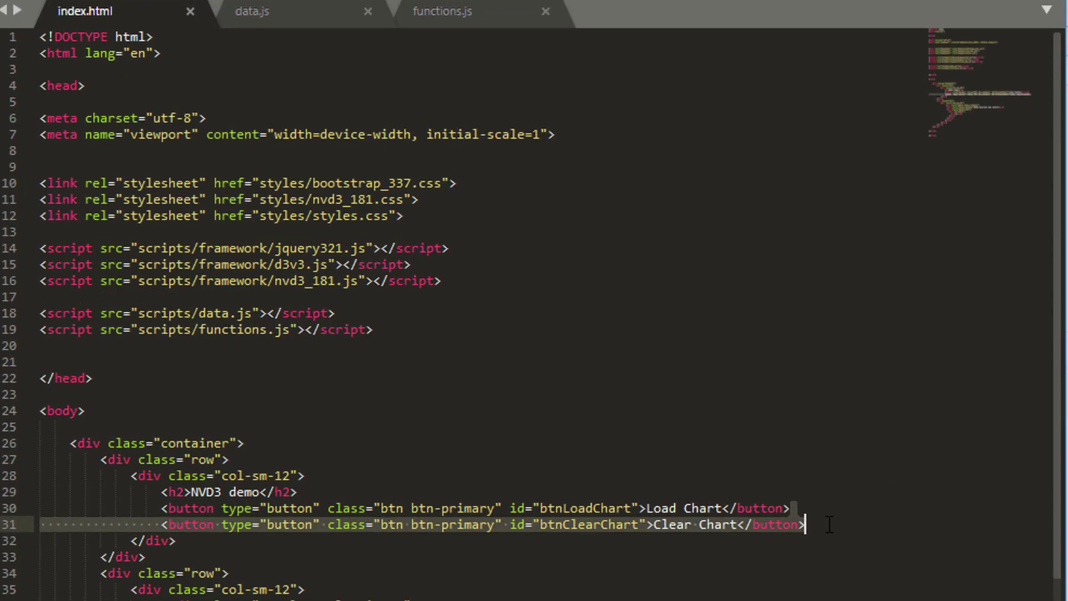
- Add a third button in index.html labelled Refresh Data with id btnRefreshData
type("Refre Chart</button>")
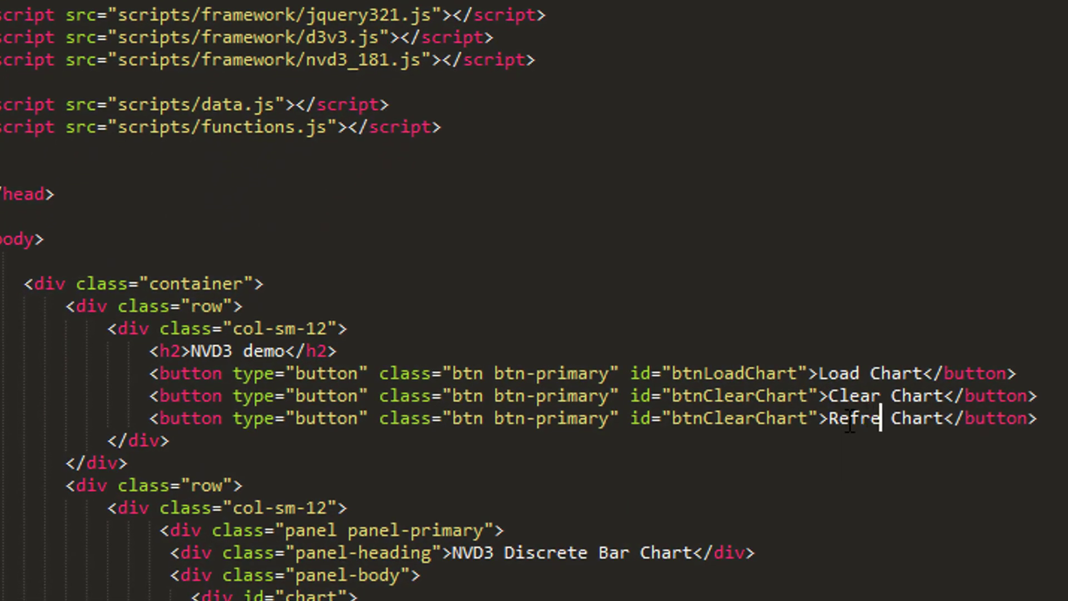
type("sh Data")
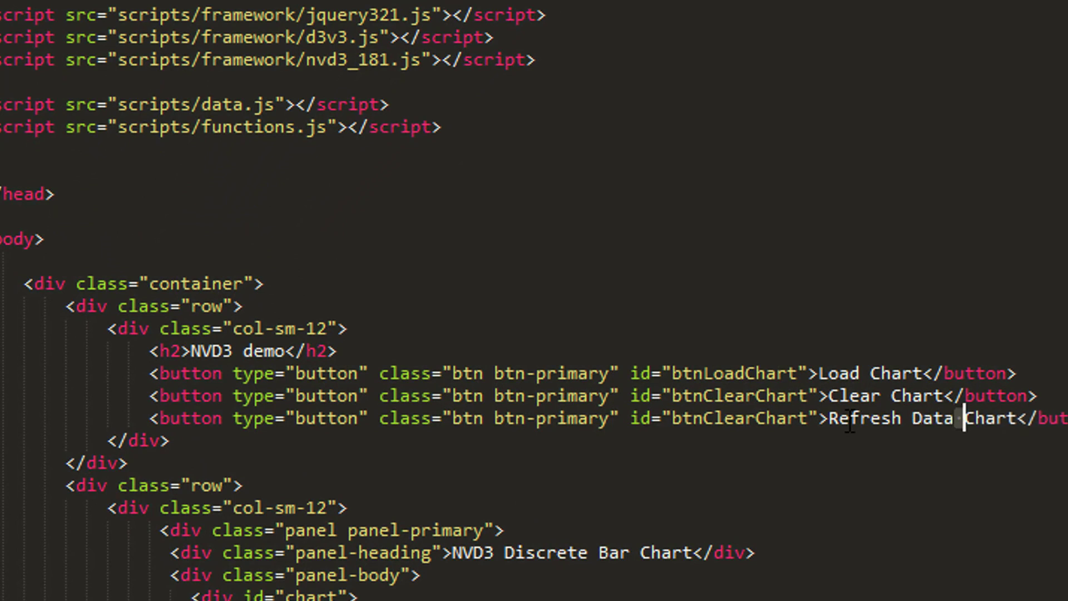
key("Backspace")
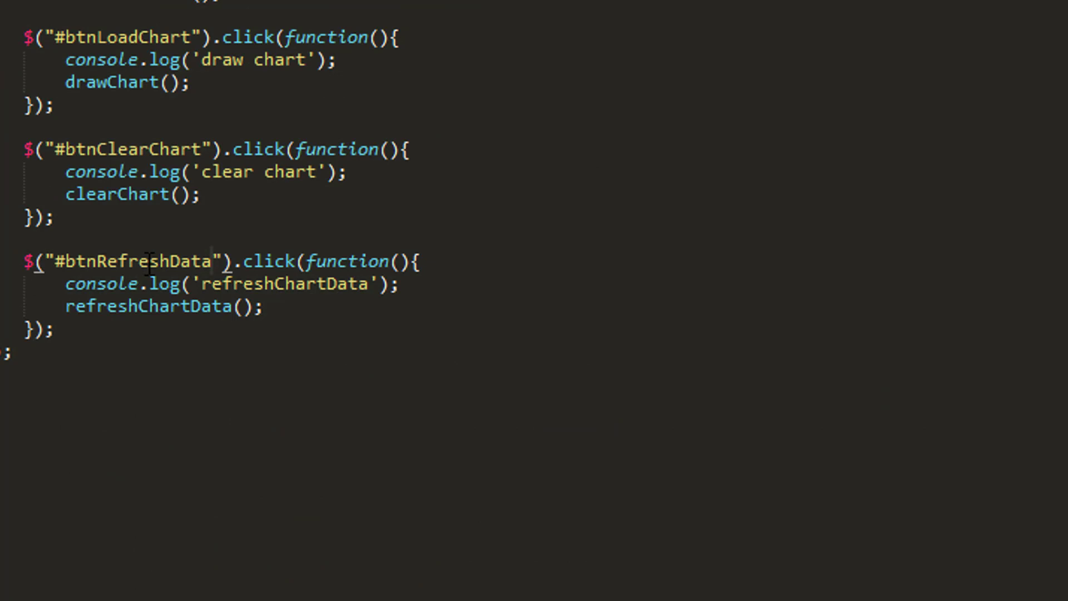
double_click(147, 262)
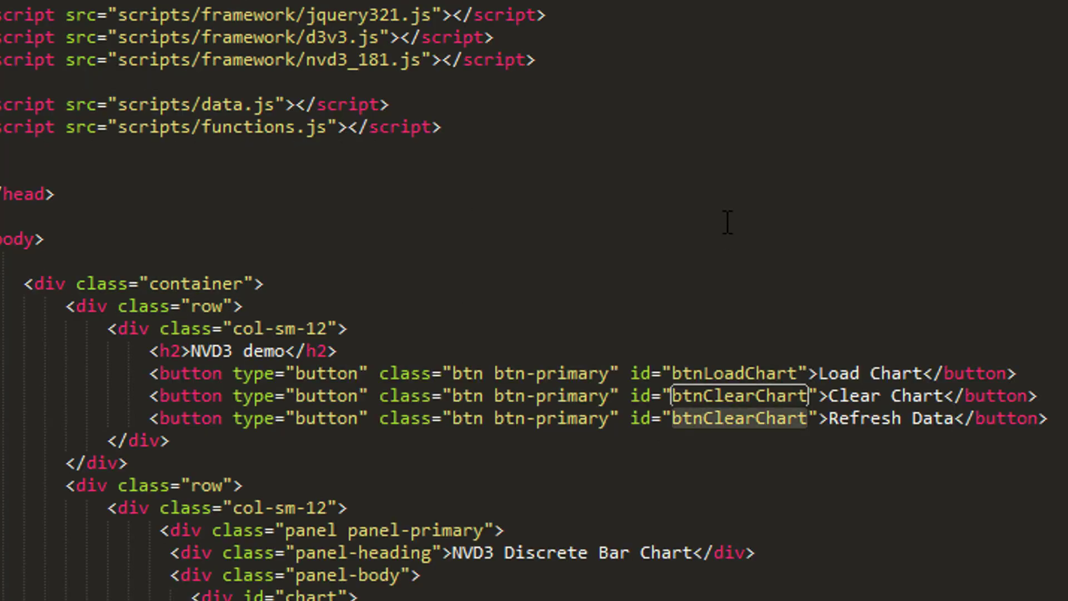
type("btnRefreshData")
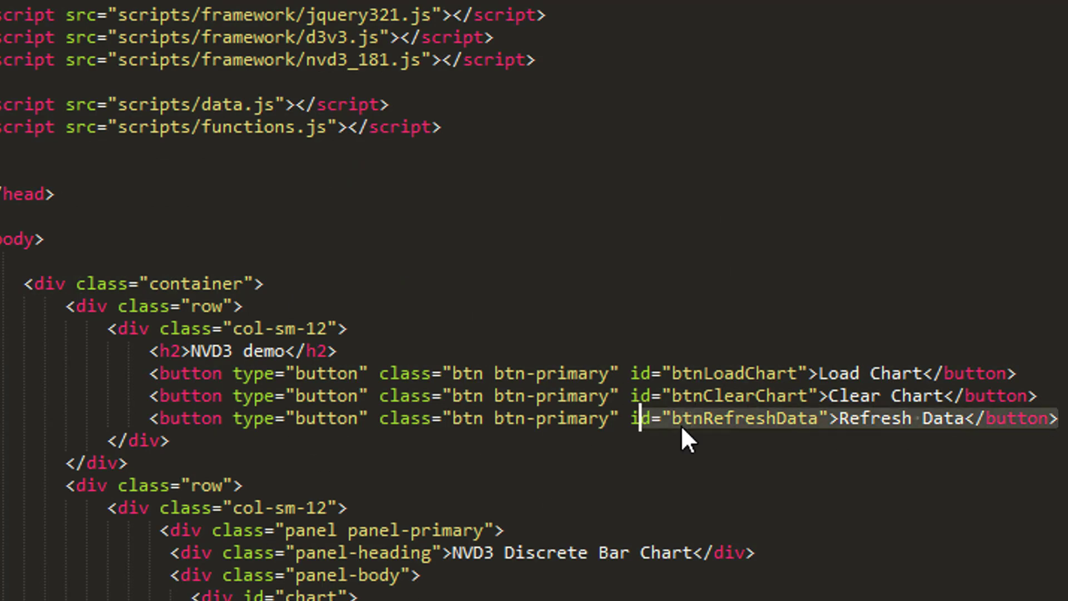
left_click(450, 38)
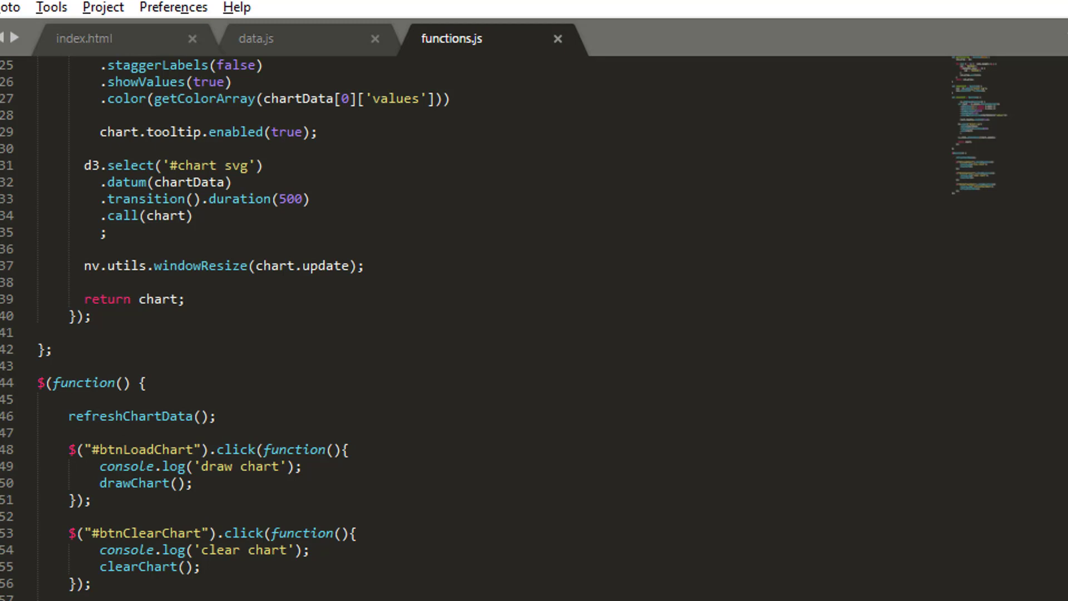
- Return to functions.js showing the chart drawing code and button handlers
double_click(131, 416)
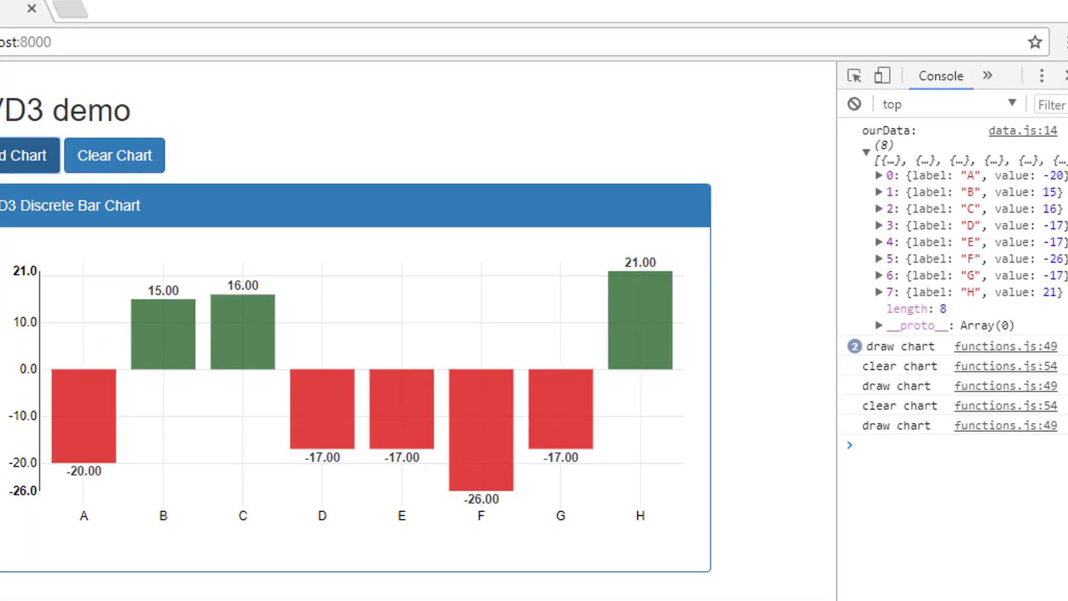
- Reload the demo page, refresh the data twice and load the chart to see new random bars
left_click(67, 59)
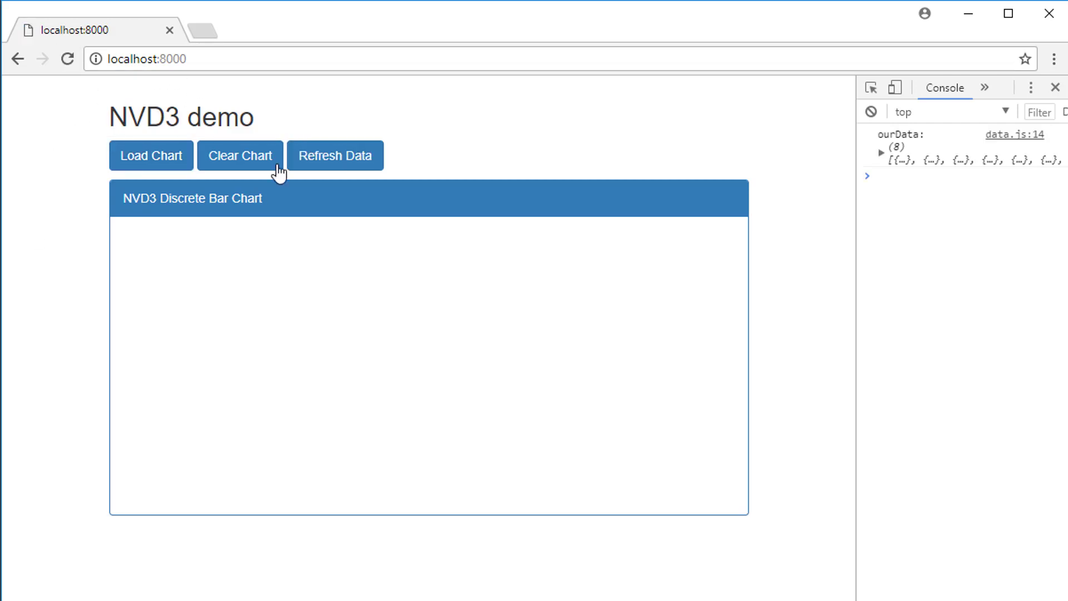
left_click(335, 156)
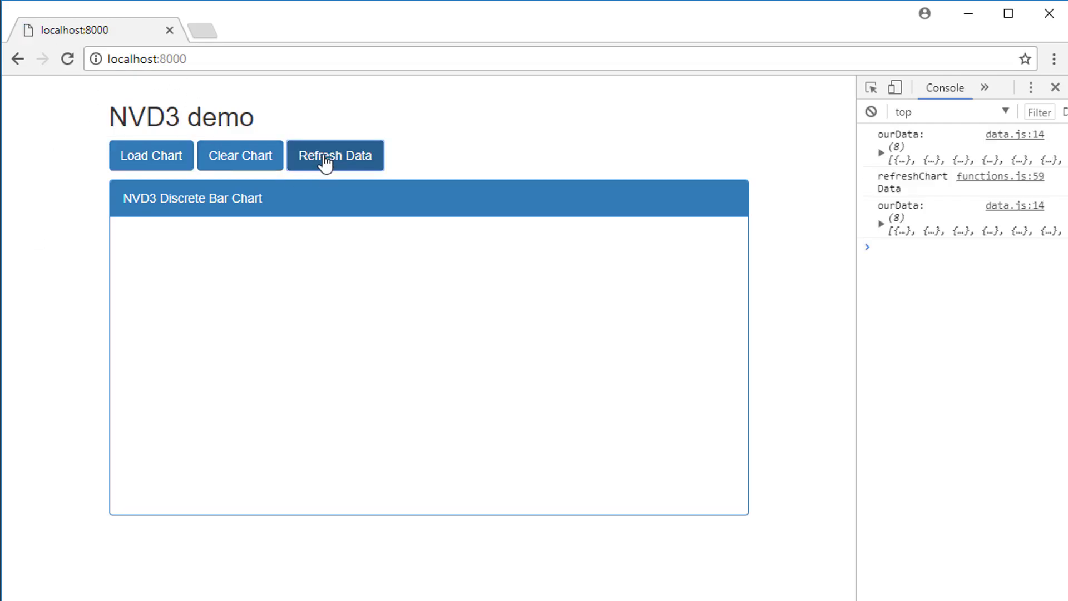
left_click(335, 156)
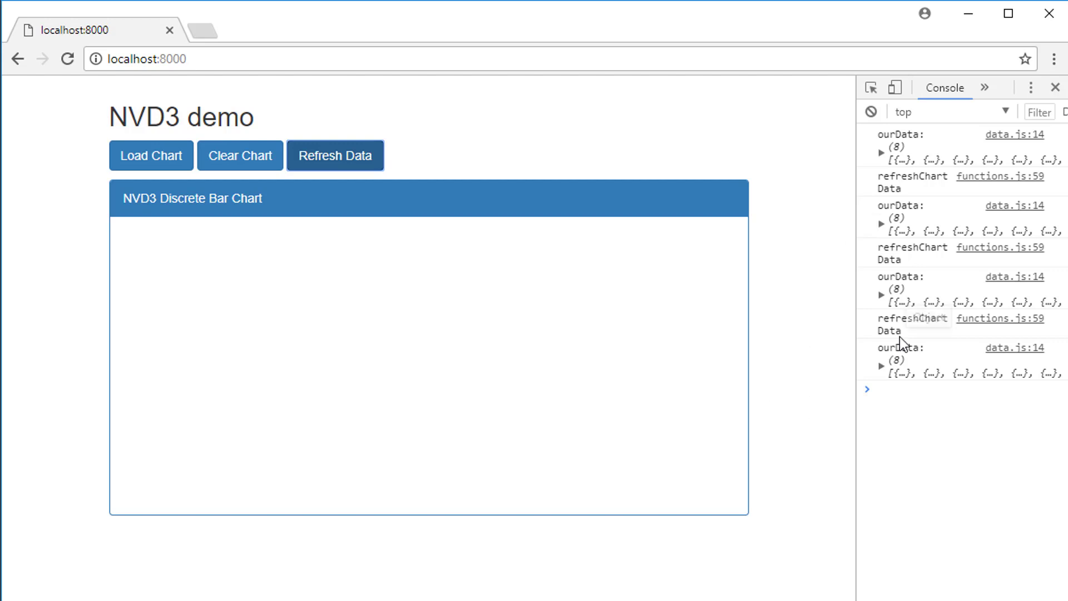
left_click(151, 155)
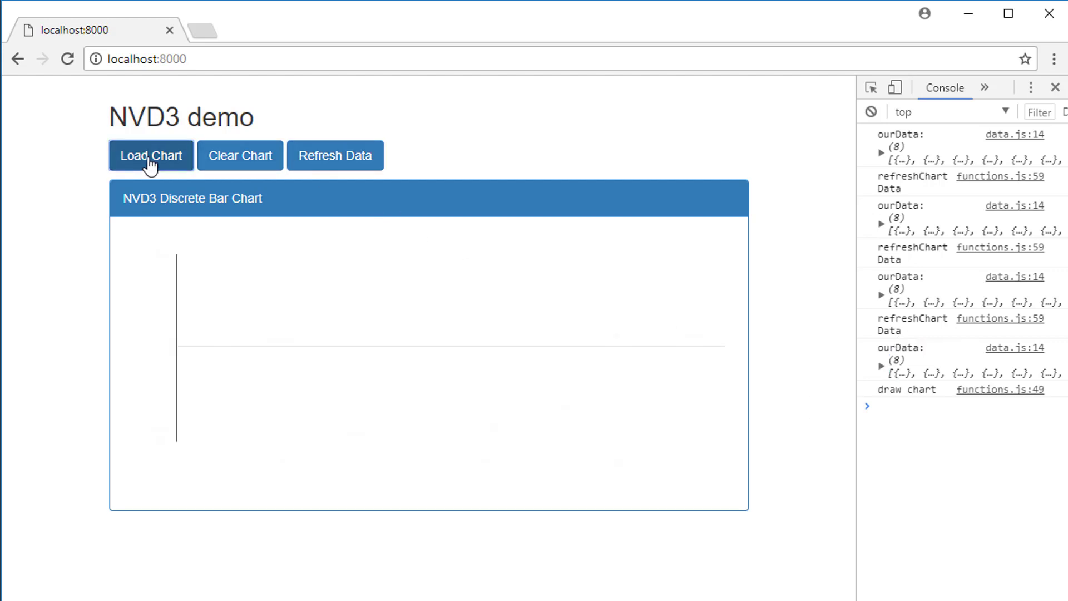
- Refresh the data again, redraw the chart and clear the bars
left_click(335, 156)
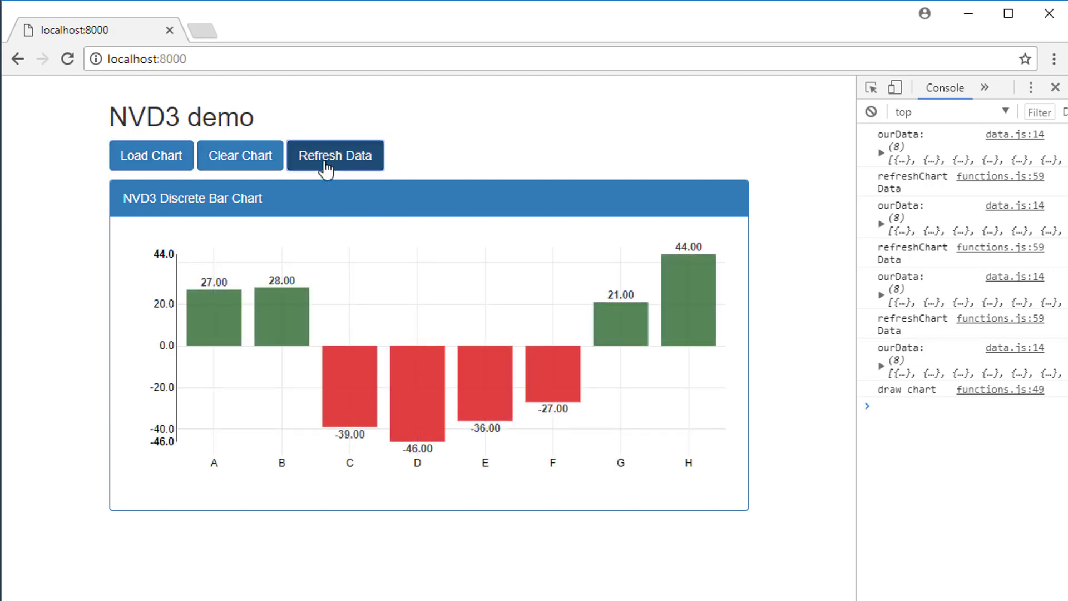
left_click(335, 156)
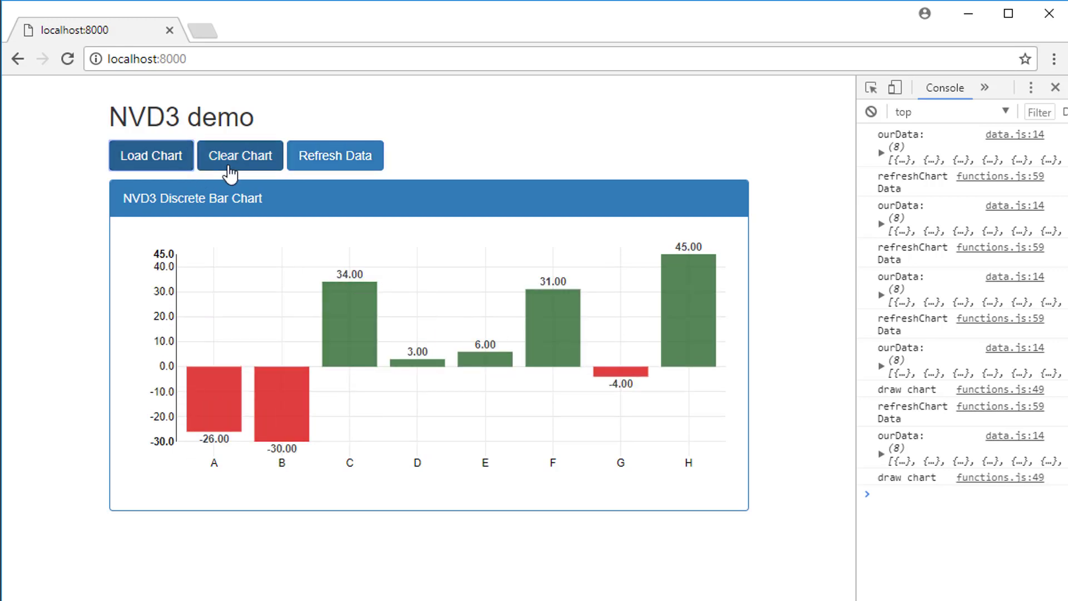
left_click(335, 156)
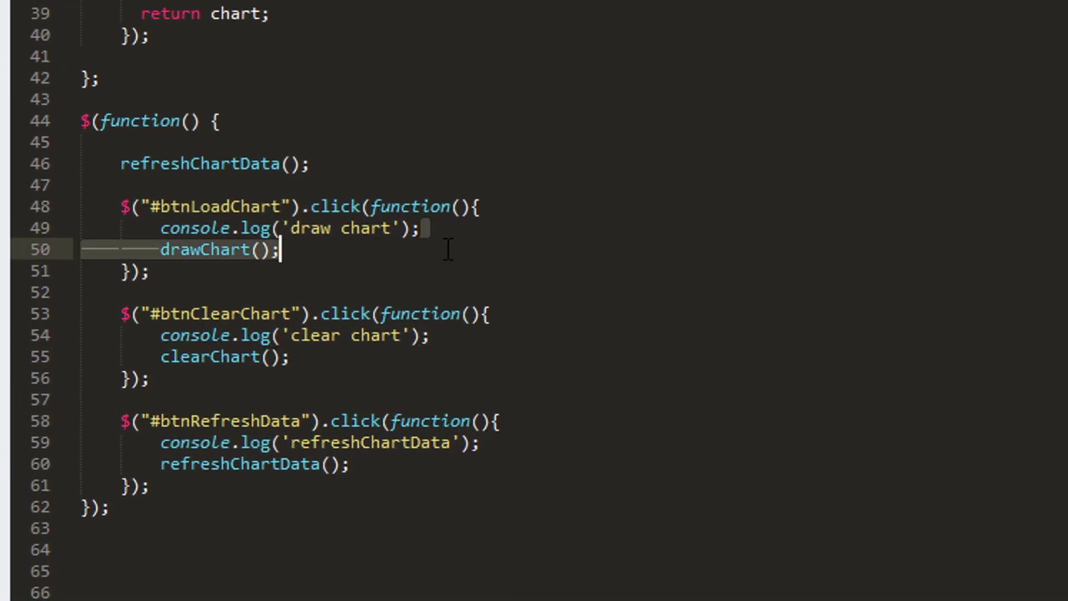
- Add drawChart(); after refreshChartData(); in the #btnRefreshData handler and save
type("drawChart();")
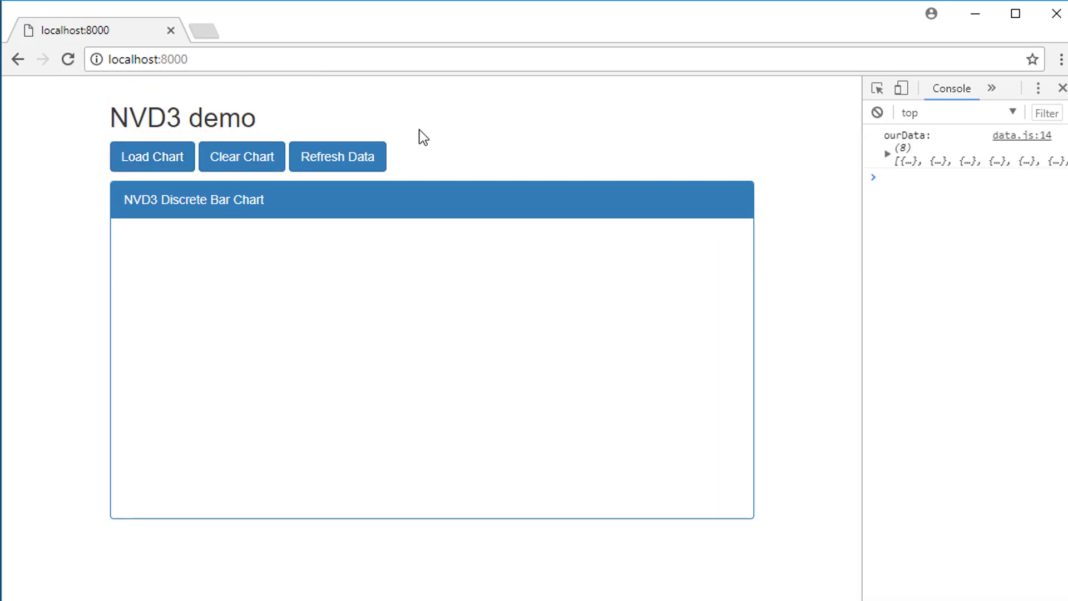
- Load the chart, then refresh the data five times to watch bars redraw with new random values
left_click(151, 157)
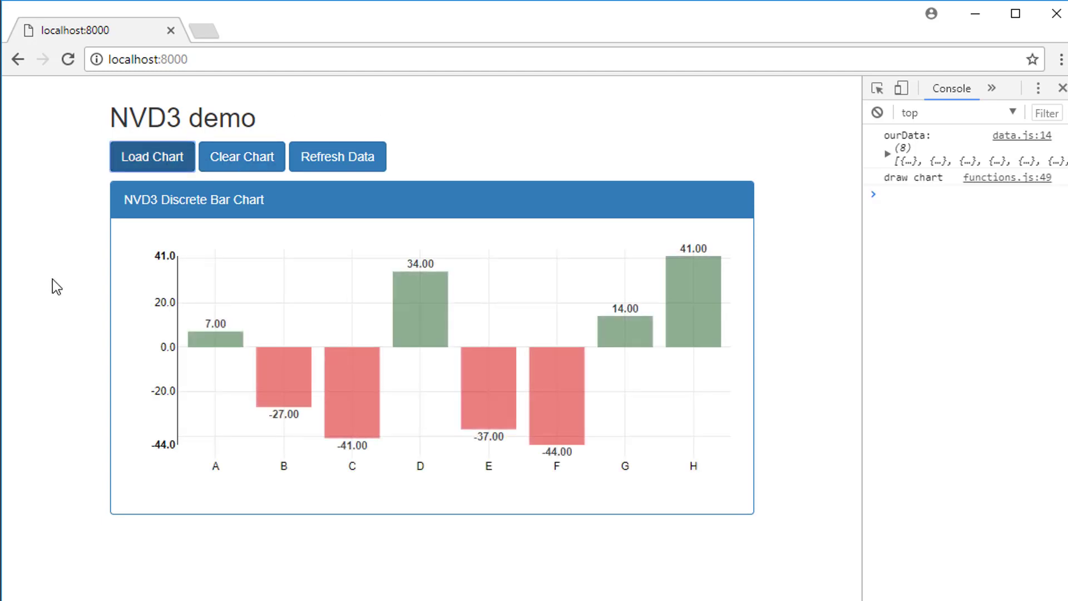
left_click(336, 157)
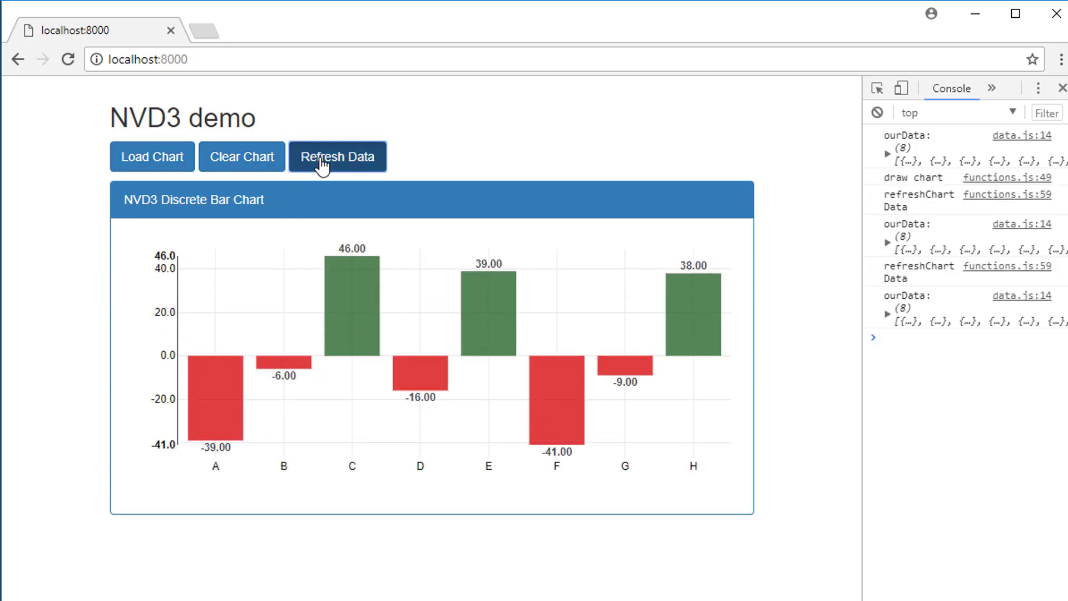
left_click(336, 156)
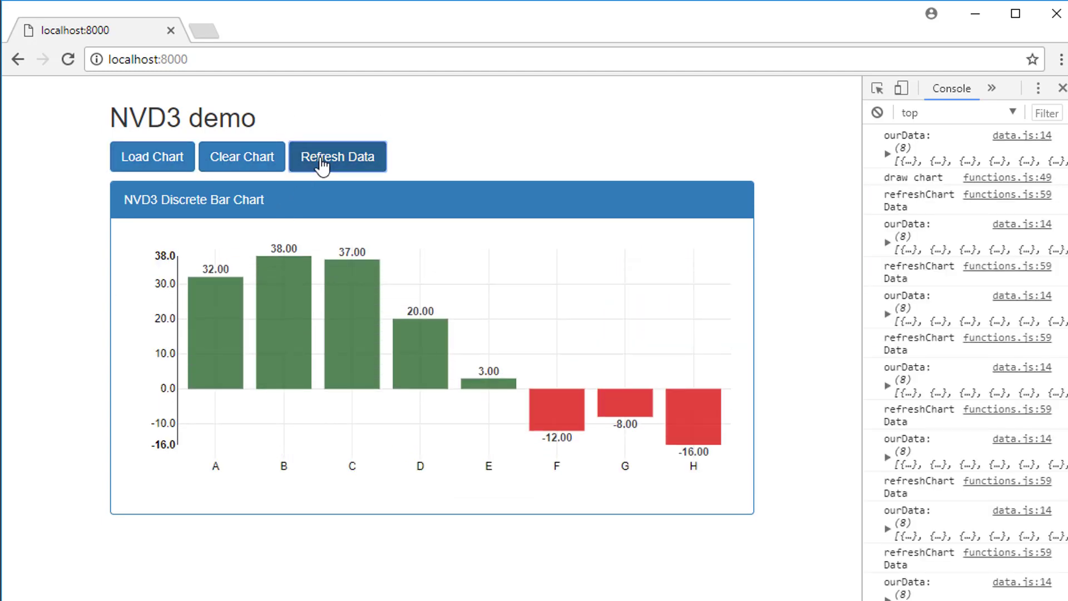
left_click(336, 156)
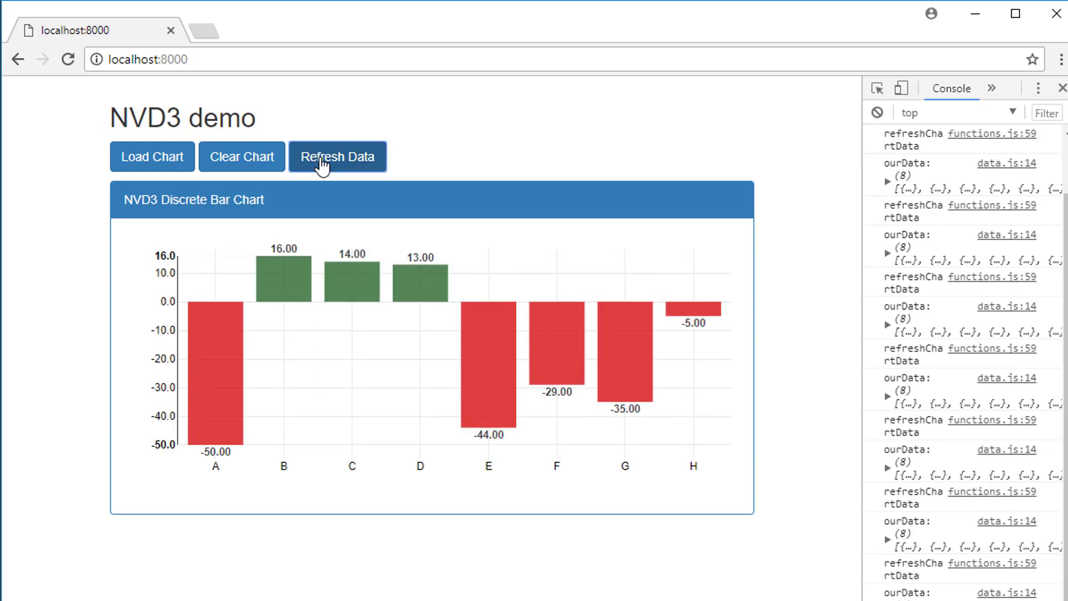
left_click(337, 156)
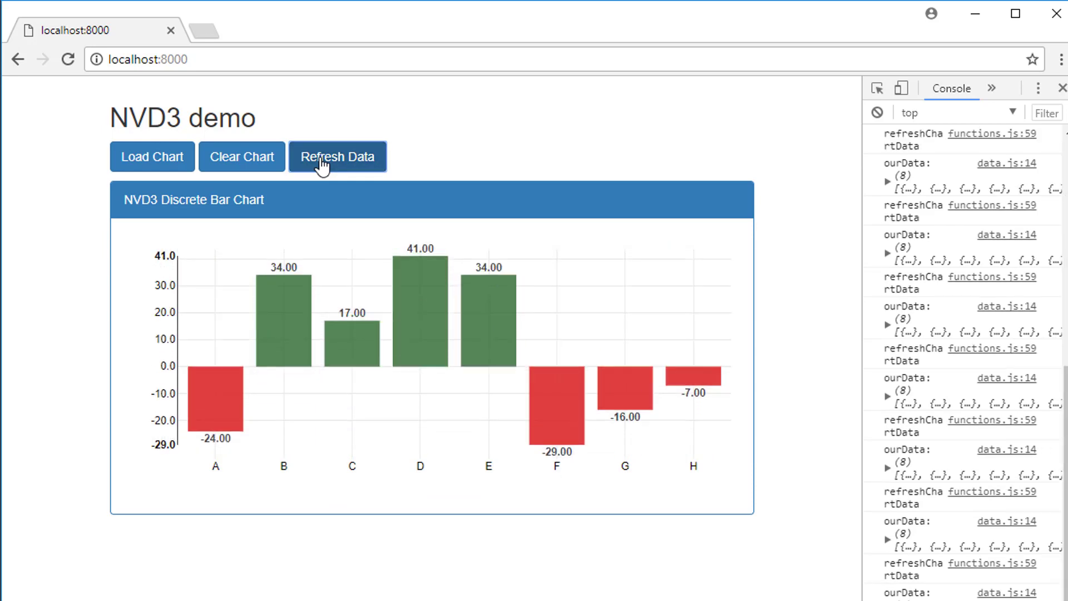
left_click(337, 156)
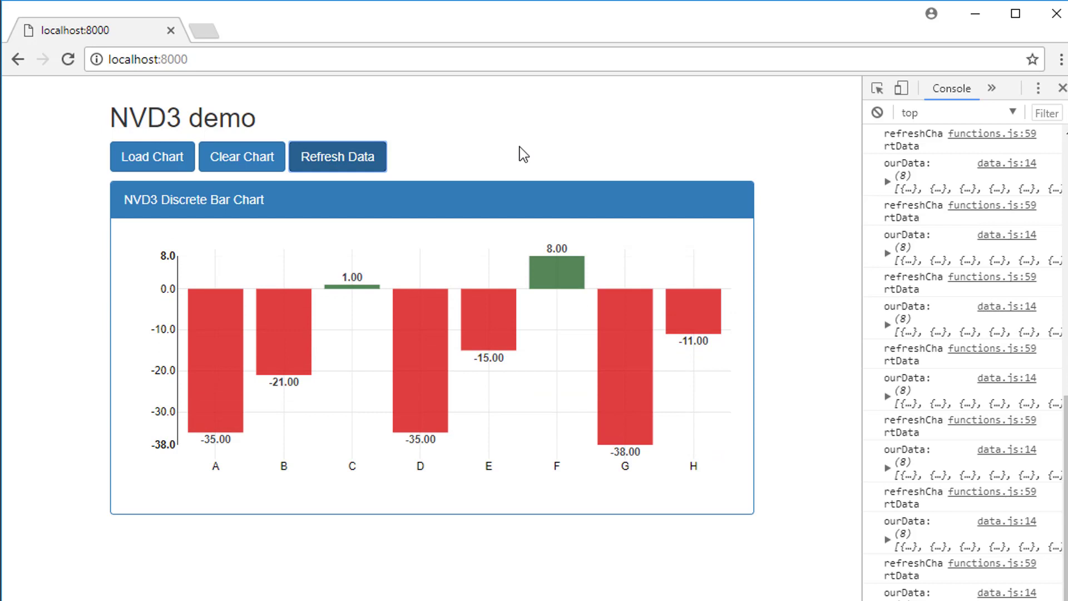